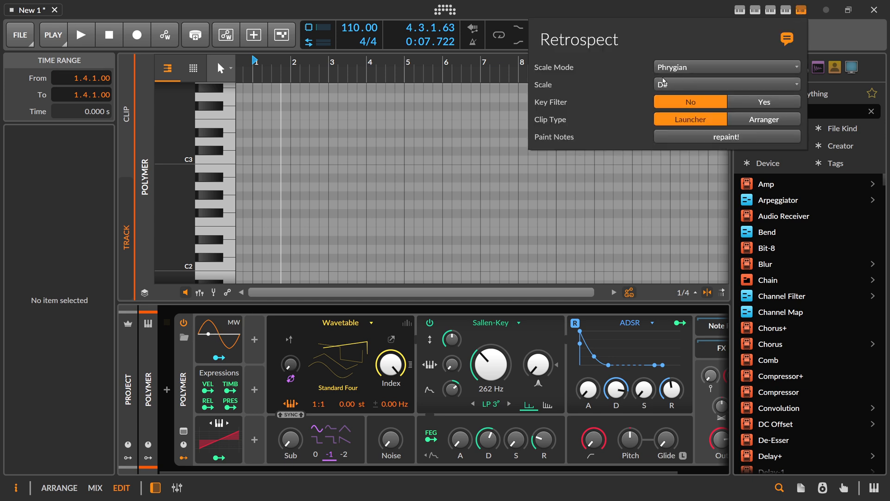
{"action": "mouse_move", "coordinate": [593, 67]}
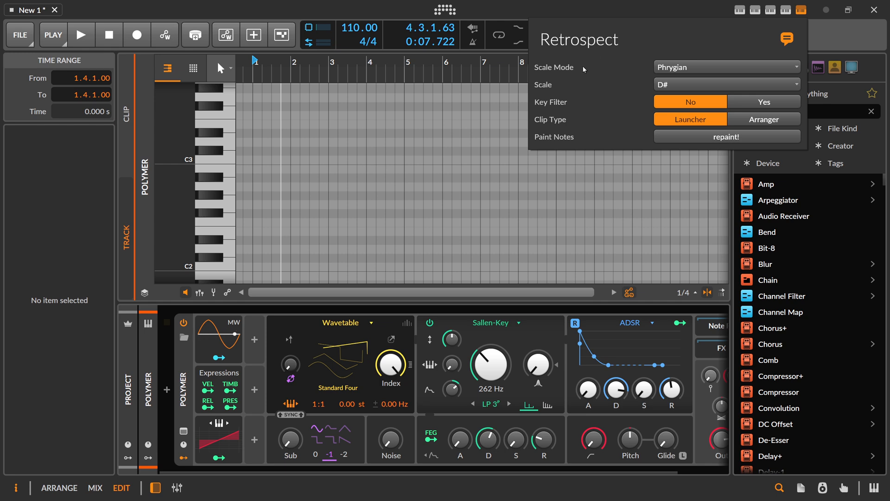
{"action": "mouse_move", "coordinate": [616, 103]}
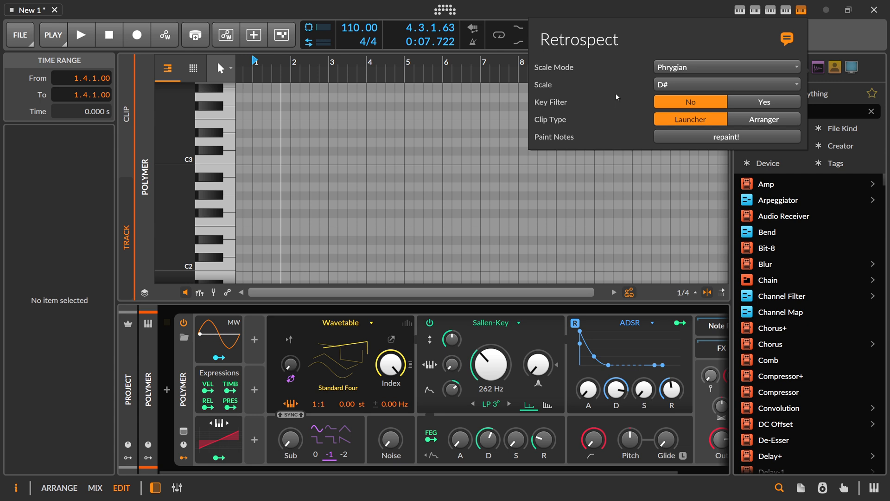
{"action": "mouse_move", "coordinate": [581, 113]}
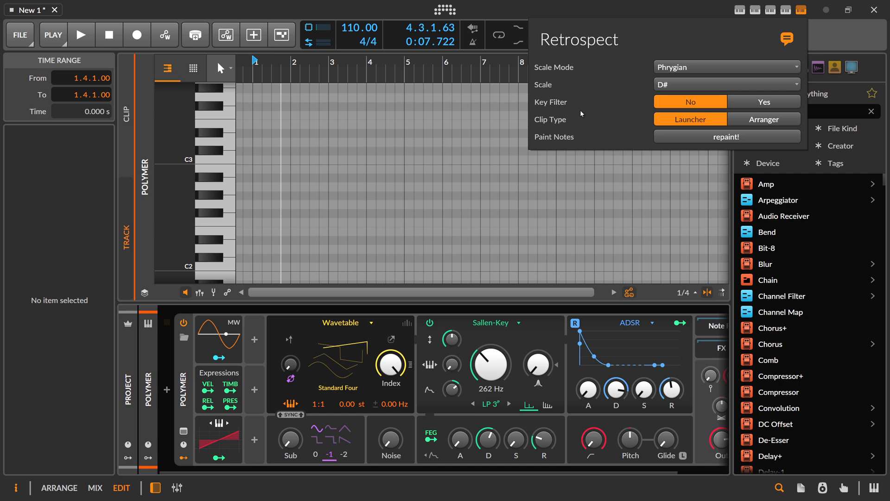
{"action": "mouse_move", "coordinate": [423, 144]}
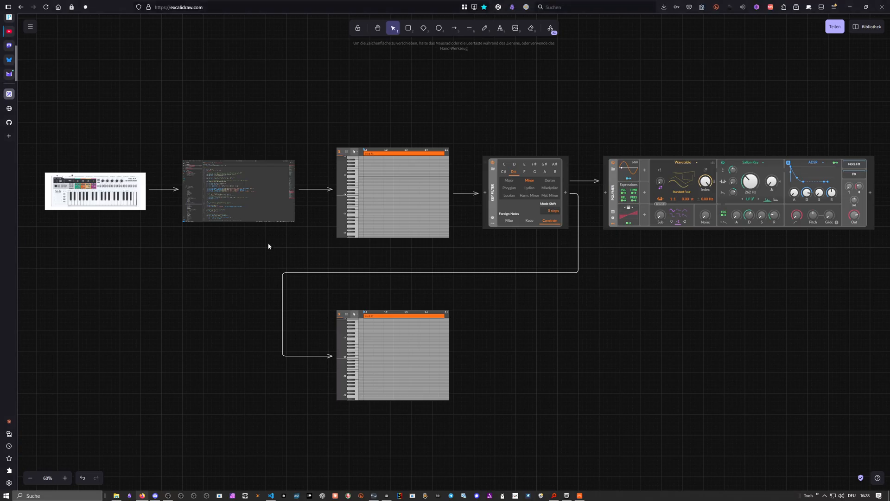
{"action": "mouse_move", "coordinate": [199, 232]}
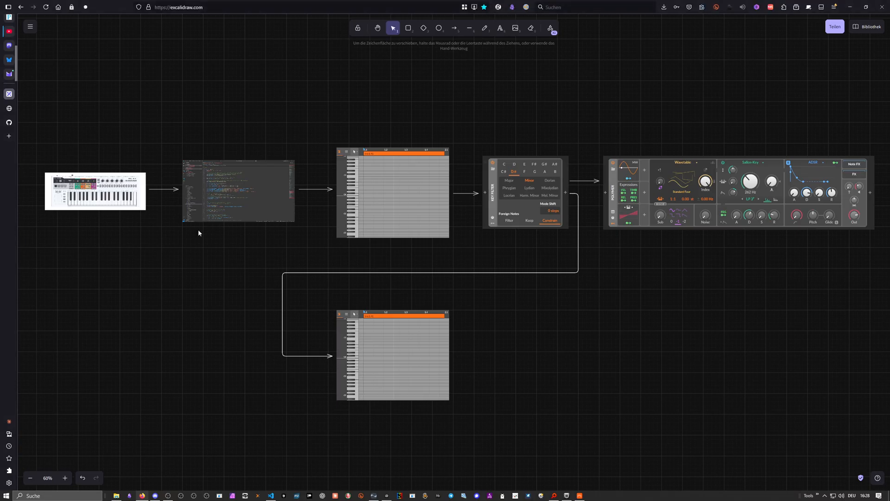
{"action": "mouse_move", "coordinate": [199, 241]}
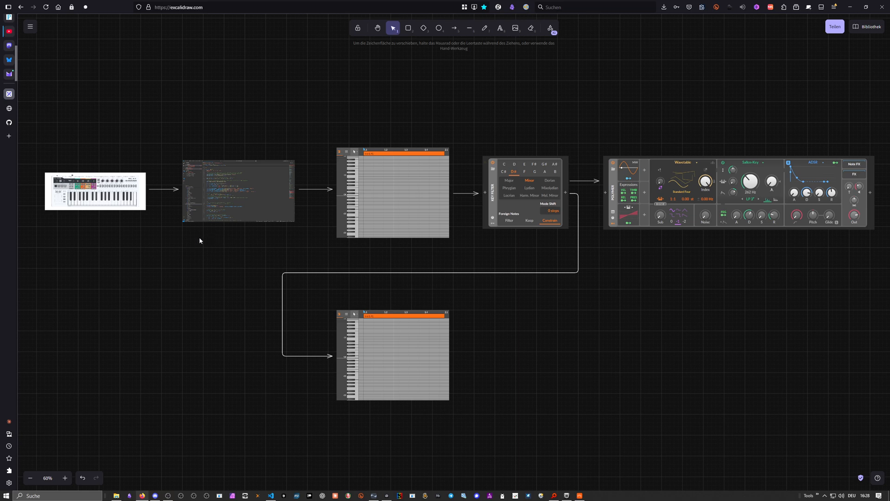
{"action": "mouse_move", "coordinate": [72, 169]}
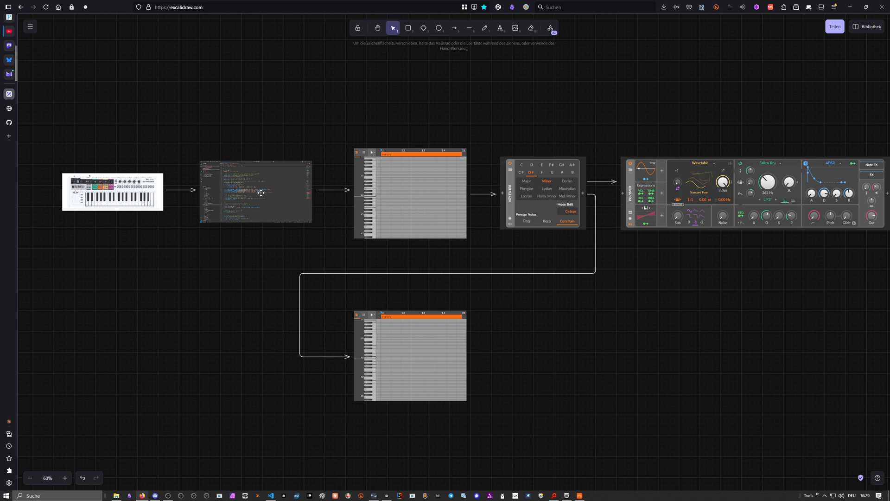
{"action": "mouse_move", "coordinate": [301, 194]}
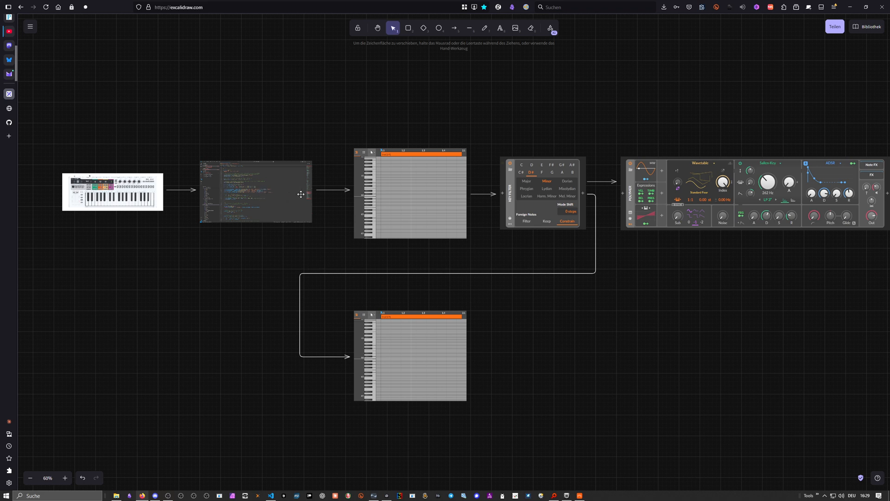
{"action": "mouse_move", "coordinate": [405, 189]}
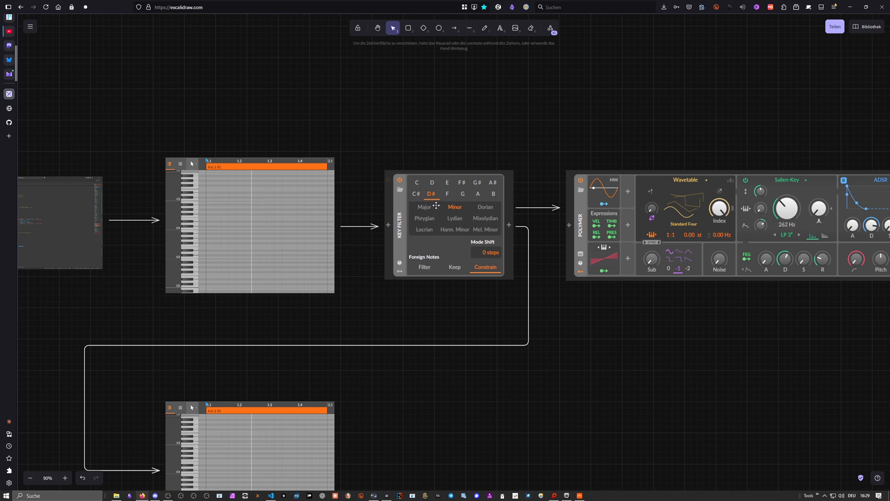
{"action": "mouse_move", "coordinate": [470, 223]}
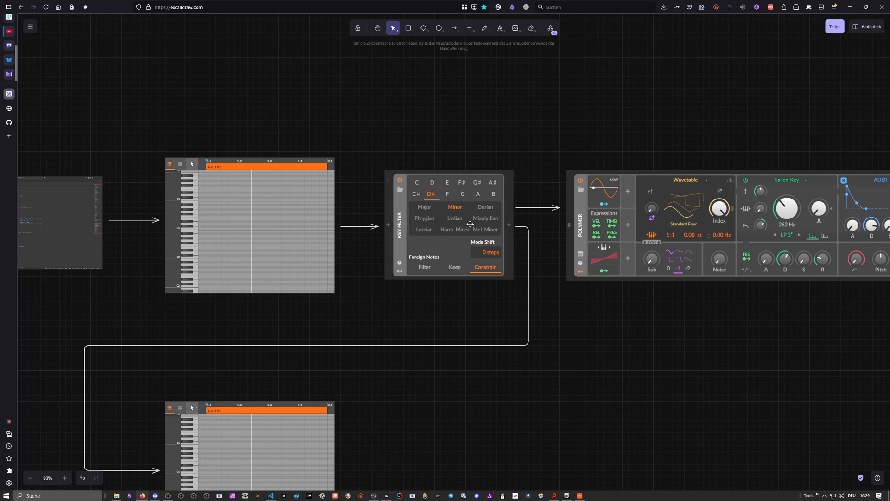
{"action": "mouse_move", "coordinate": [452, 234]}
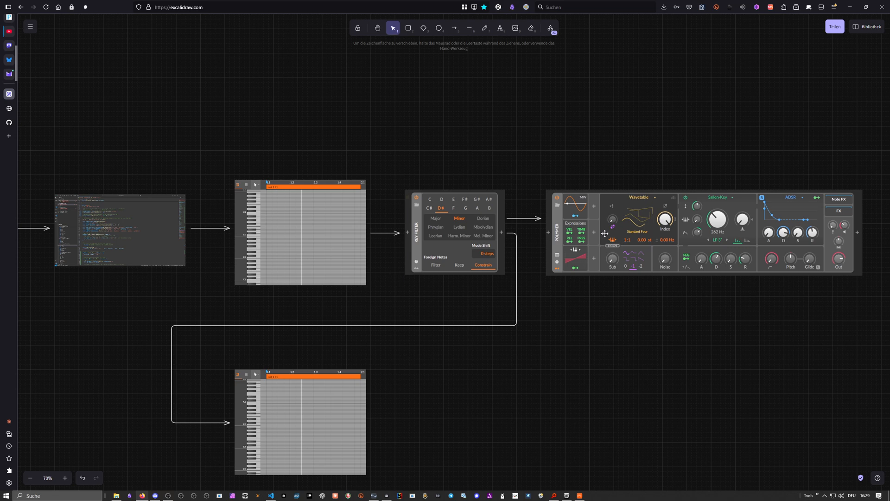
{"action": "mouse_move", "coordinate": [372, 163]}
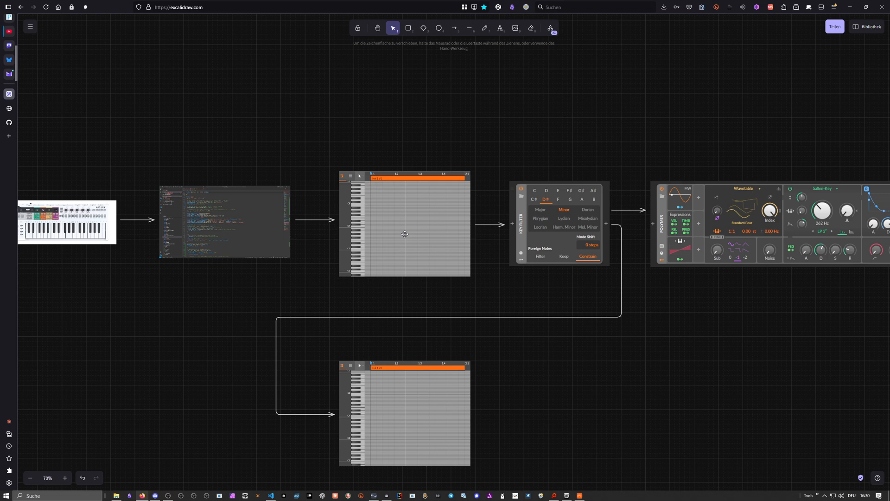
{"action": "mouse_move", "coordinate": [561, 227]}
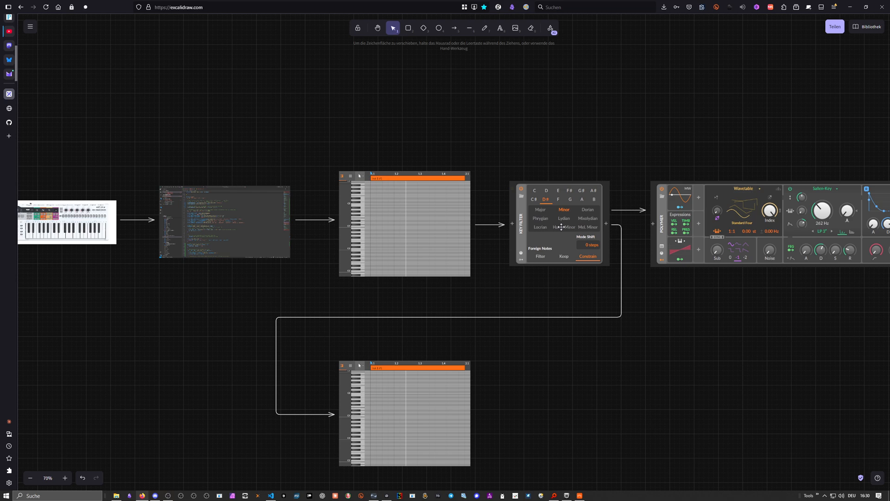
{"action": "mouse_move", "coordinate": [563, 227]}
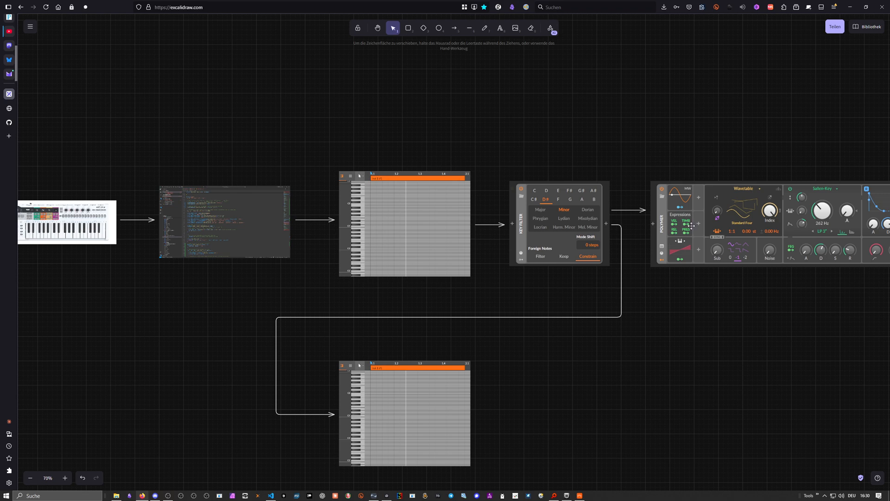
{"action": "mouse_move", "coordinate": [429, 230]}
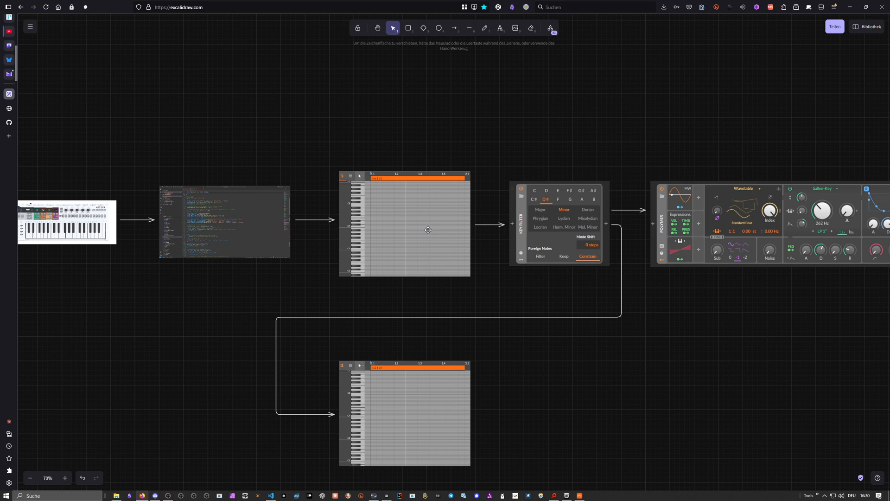
{"action": "mouse_move", "coordinate": [455, 303]}
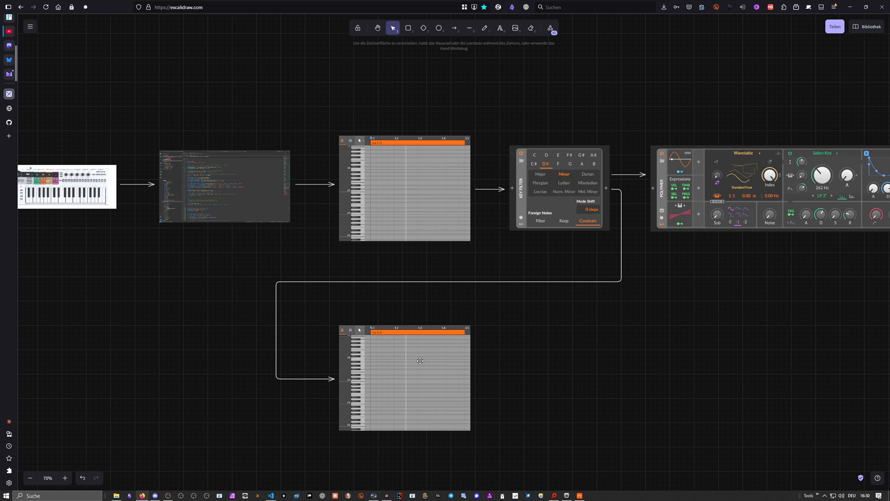
{"action": "mouse_move", "coordinate": [497, 260]}
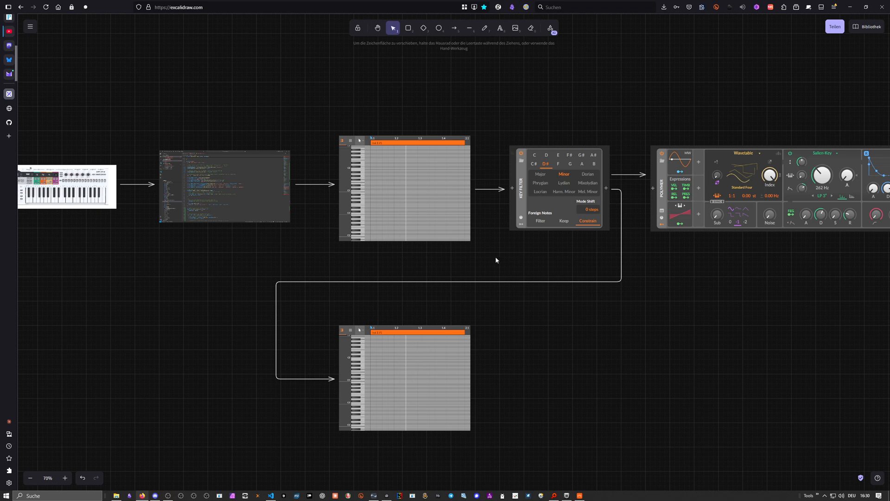
{"action": "mouse_move", "coordinate": [307, 322]}
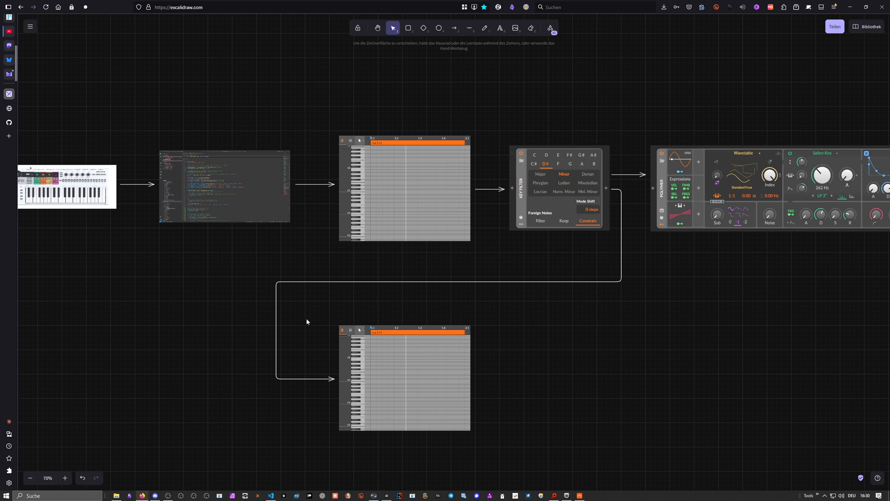
{"action": "mouse_move", "coordinate": [363, 383]}
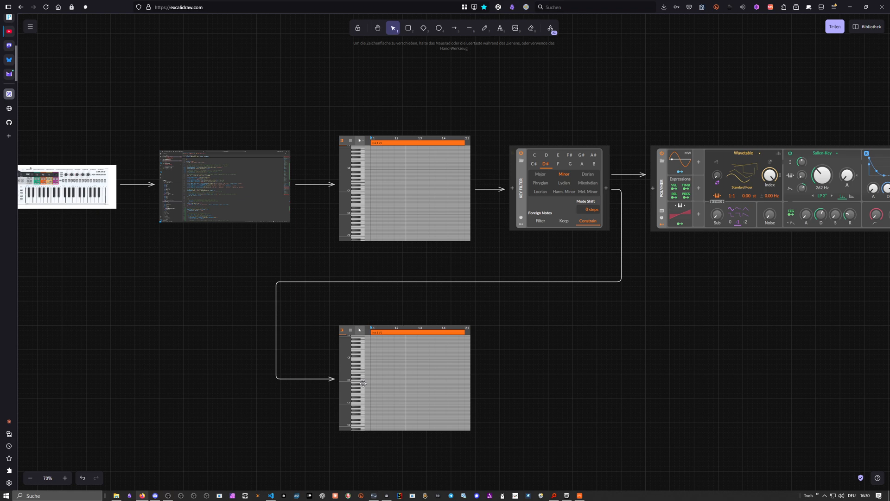
{"action": "mouse_move", "coordinate": [423, 381]}
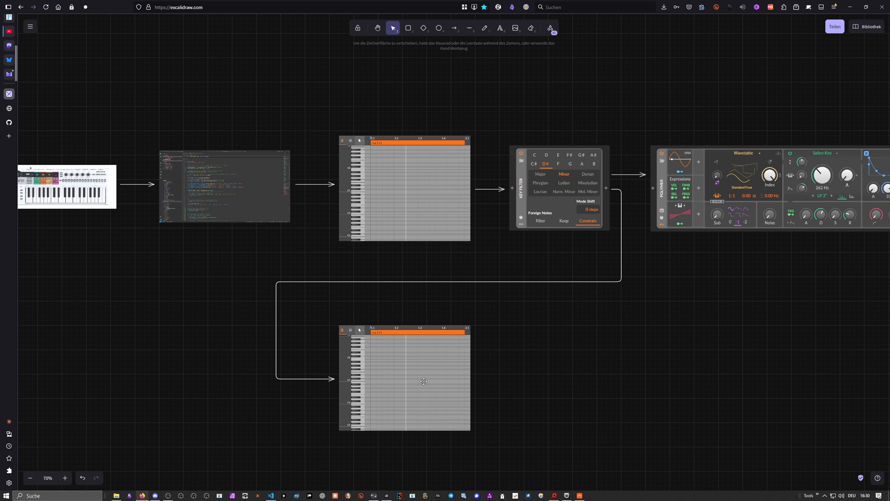
{"action": "mouse_move", "coordinate": [471, 363]}
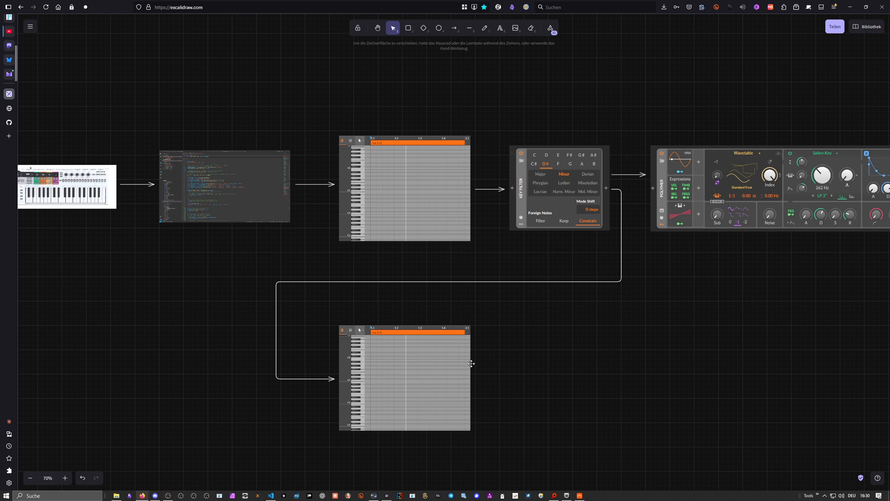
{"action": "mouse_move", "coordinate": [427, 321]}
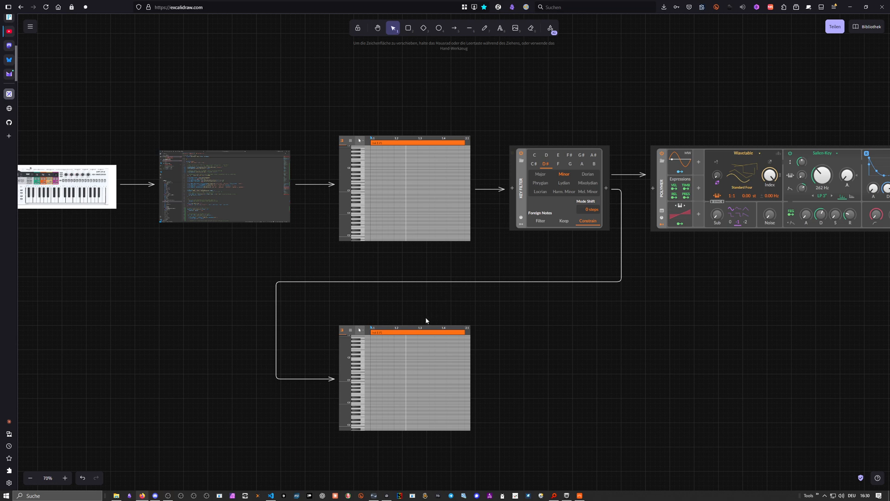
{"action": "mouse_move", "coordinate": [403, 281]}
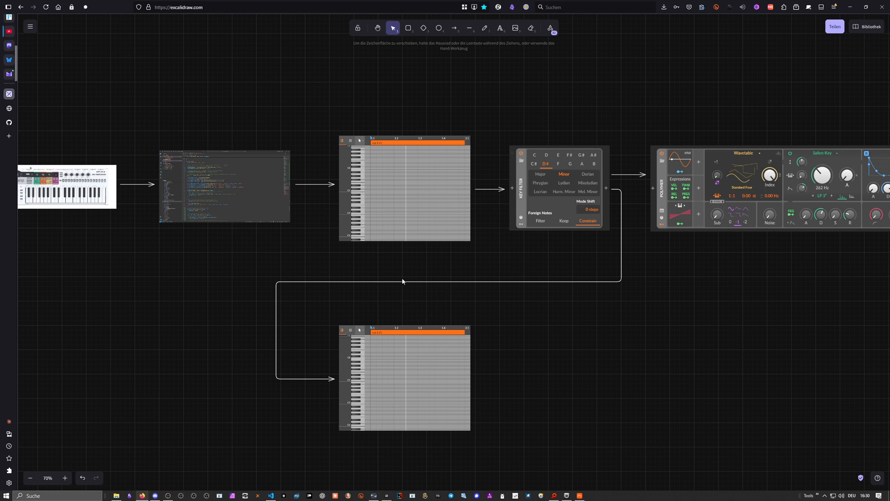
{"action": "mouse_move", "coordinate": [402, 276]}
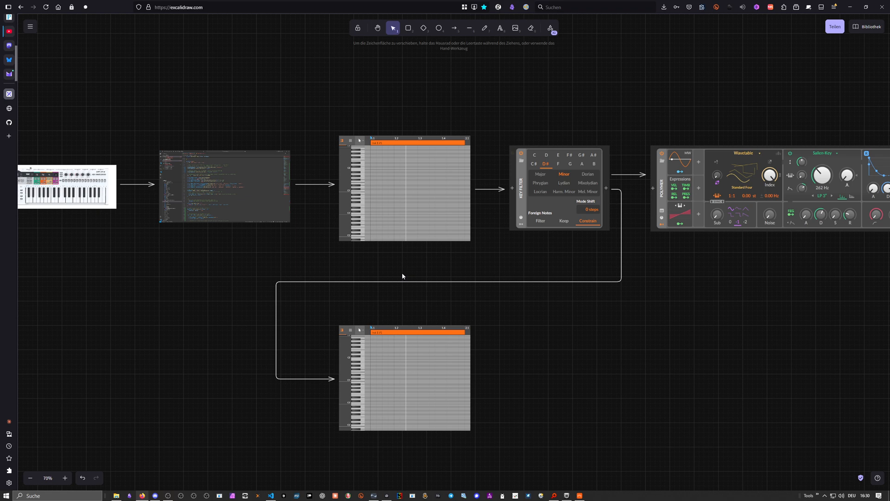
{"action": "mouse_move", "coordinate": [411, 282]}
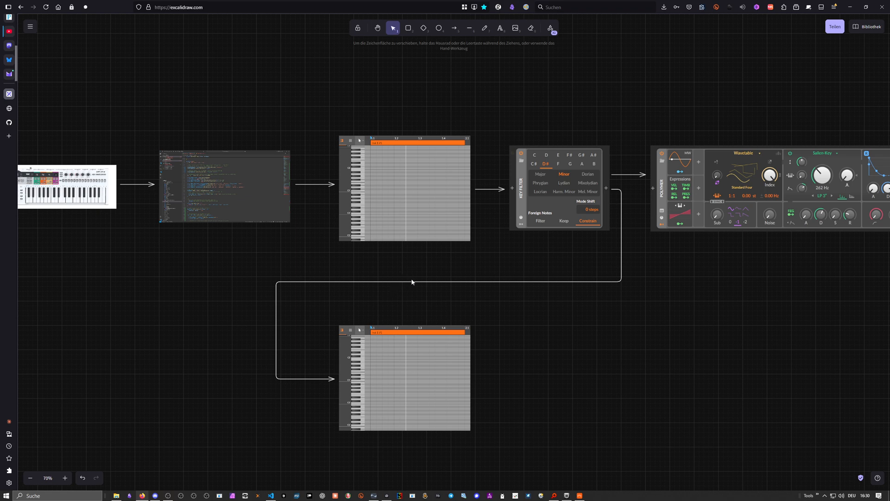
{"action": "mouse_move", "coordinate": [558, 185]}
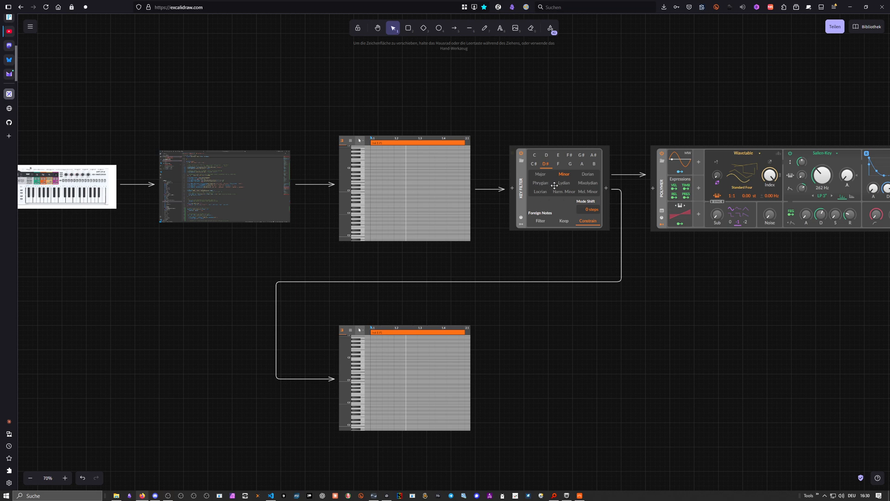
{"action": "mouse_move", "coordinate": [228, 169]}
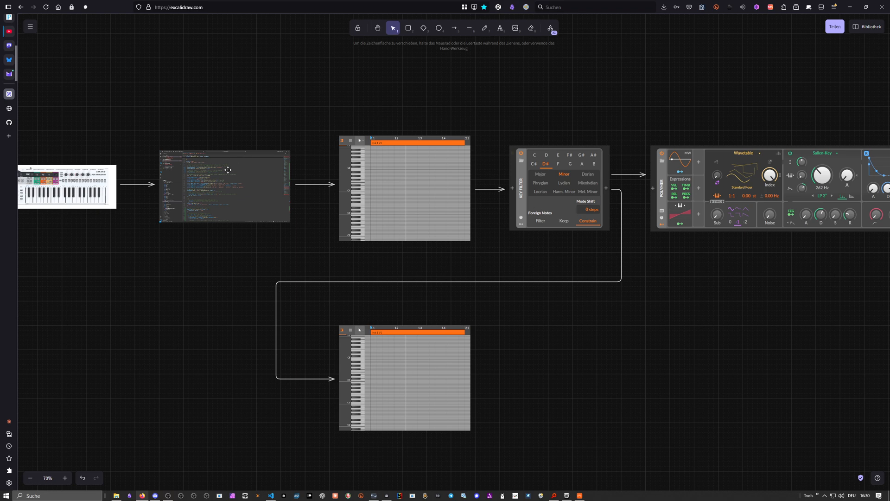
{"action": "mouse_move", "coordinate": [222, 176]}
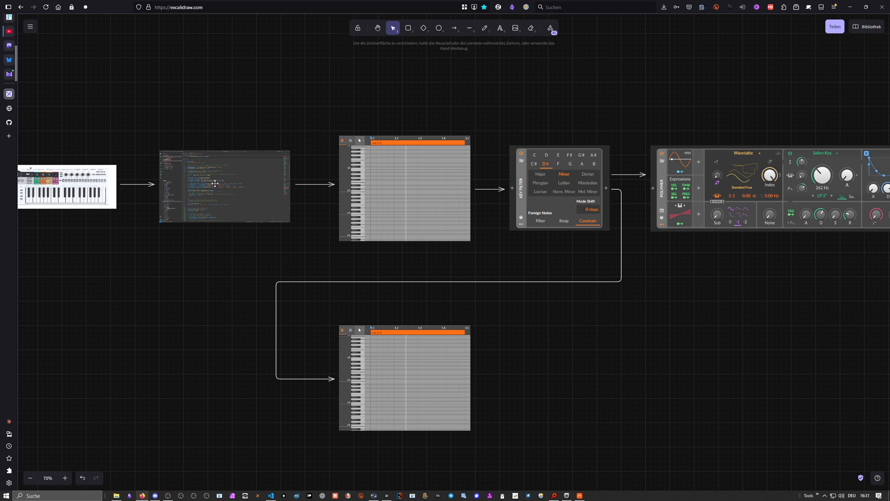
{"action": "mouse_move", "coordinate": [240, 192]}
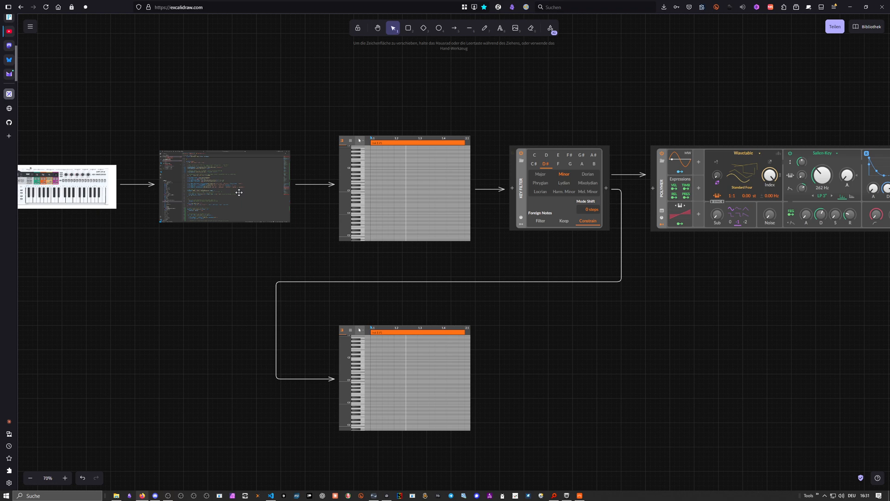
{"action": "mouse_move", "coordinate": [319, 184]}
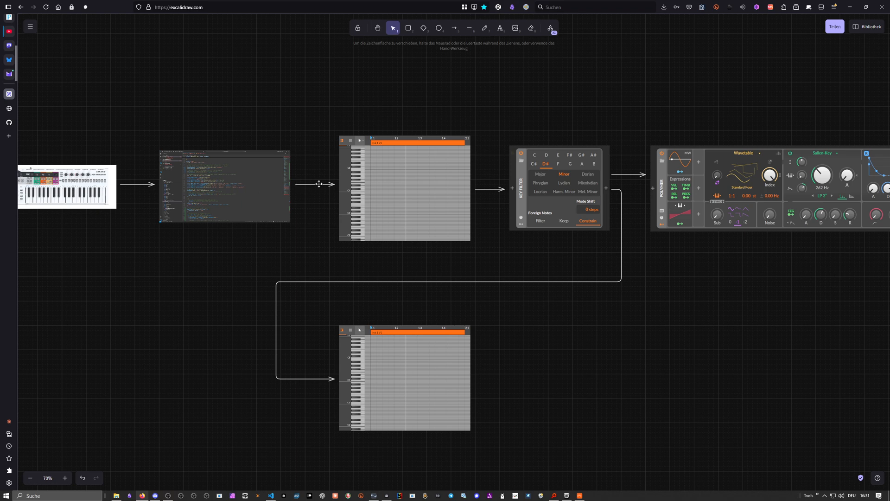
{"action": "mouse_move", "coordinate": [365, 190]}
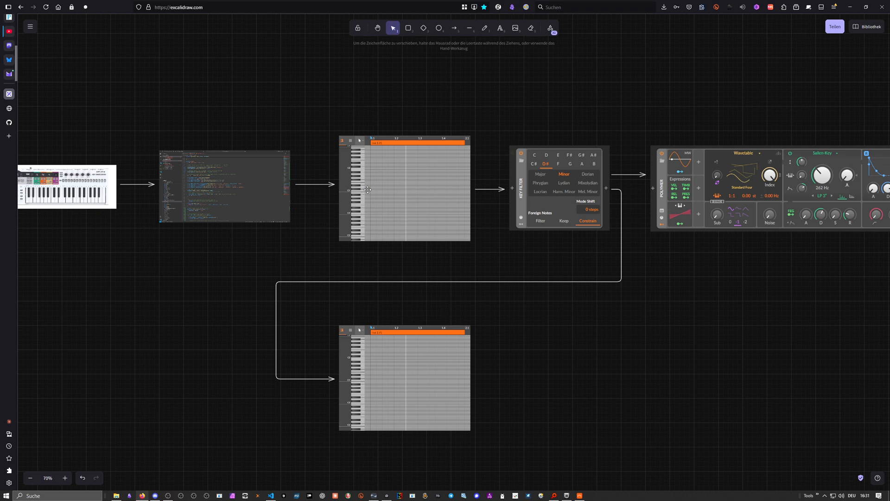
{"action": "mouse_move", "coordinate": [428, 203]}
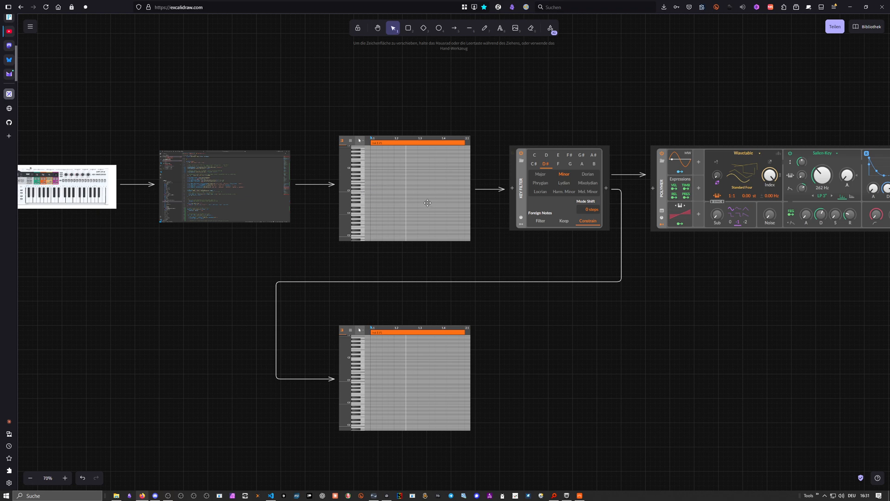
{"action": "mouse_move", "coordinate": [396, 193]}
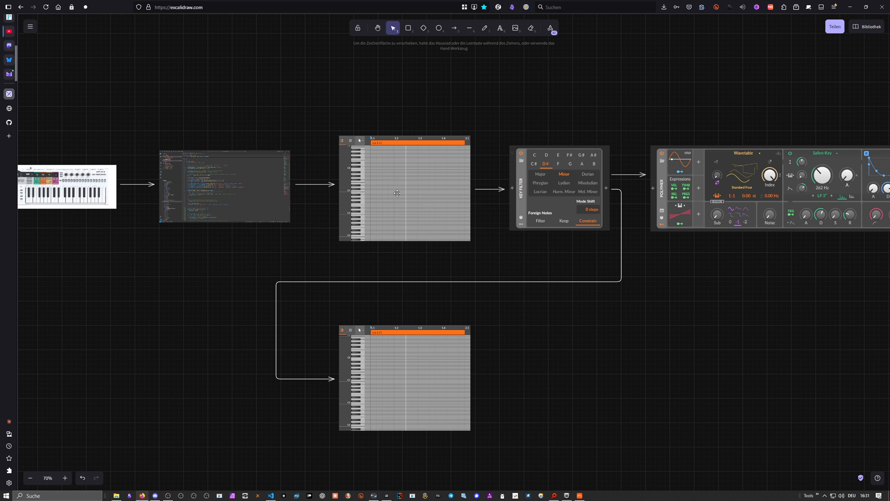
{"action": "mouse_move", "coordinate": [396, 186]}
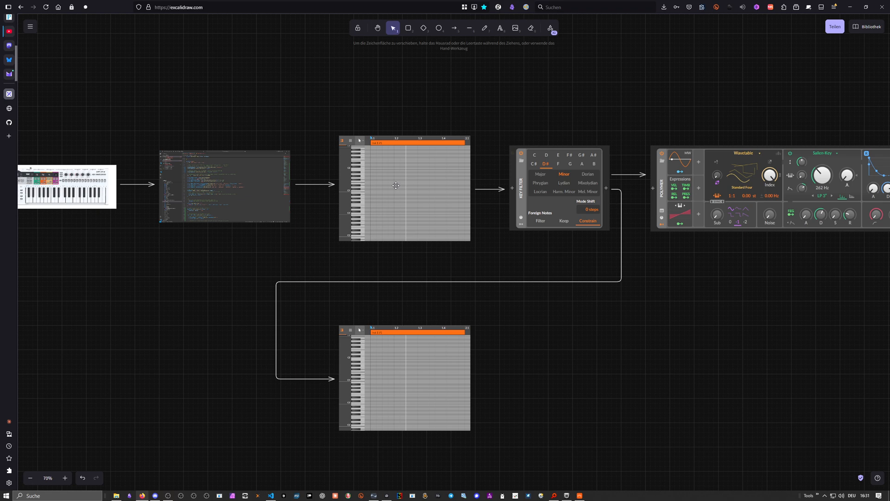
{"action": "mouse_move", "coordinate": [660, 192]}
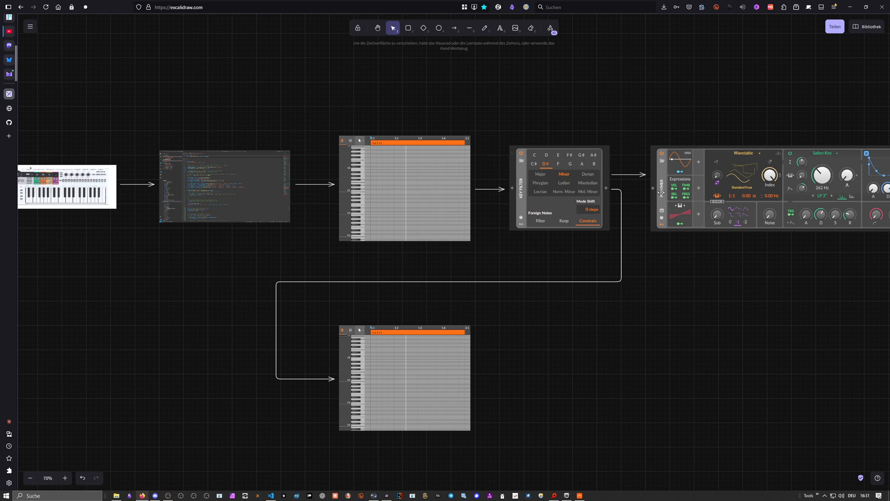
{"action": "mouse_move", "coordinate": [540, 140]}
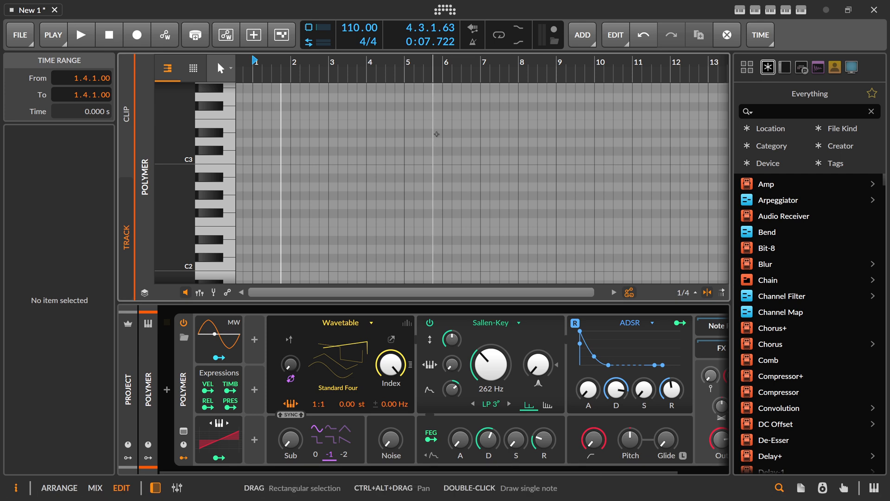
{"action": "mouse_move", "coordinate": [324, 102]}
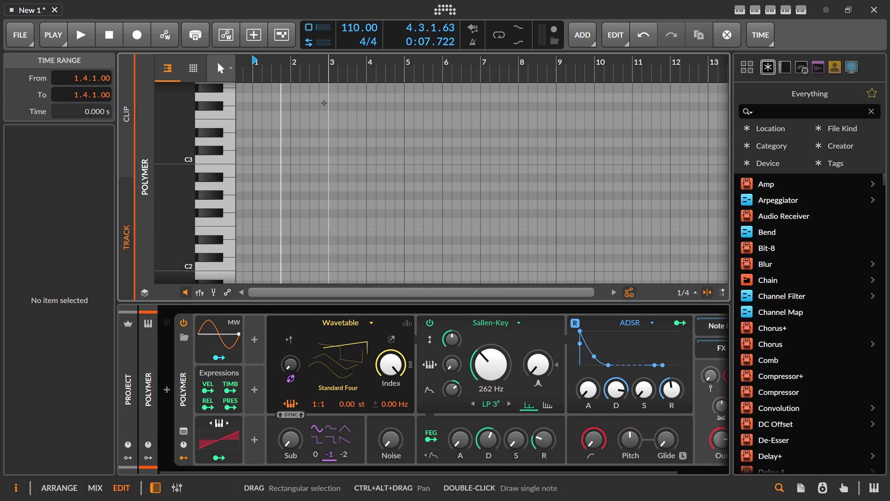
Set Retrospect to Major scale mode with the key filter on, then close its popup
{"action": "left_click", "coordinate": [274, 61]}
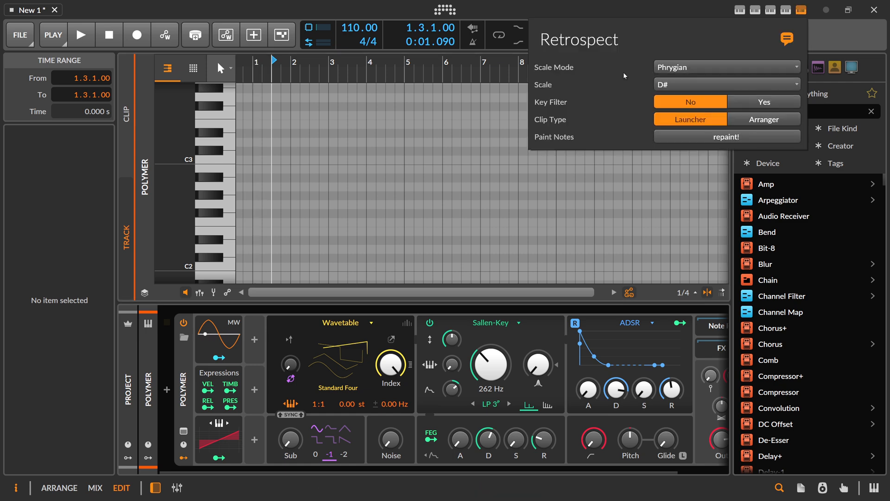
{"action": "left_click", "coordinate": [725, 67]}
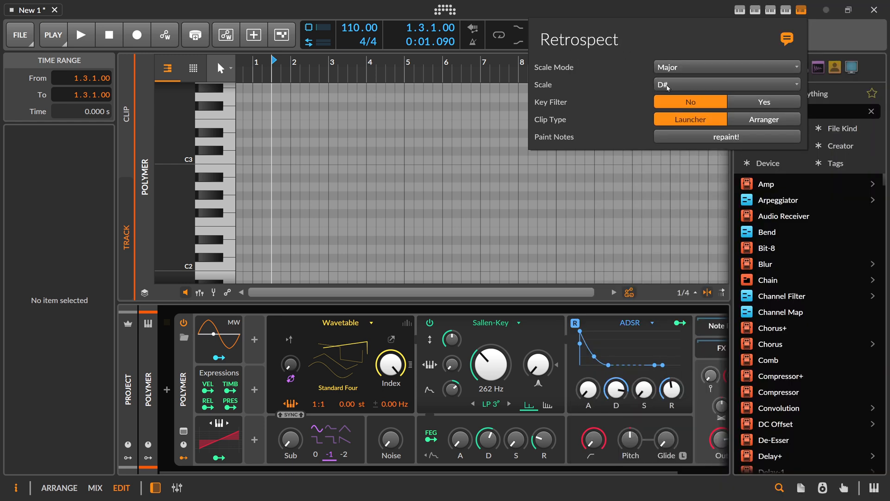
{"action": "mouse_move", "coordinate": [707, 117]}
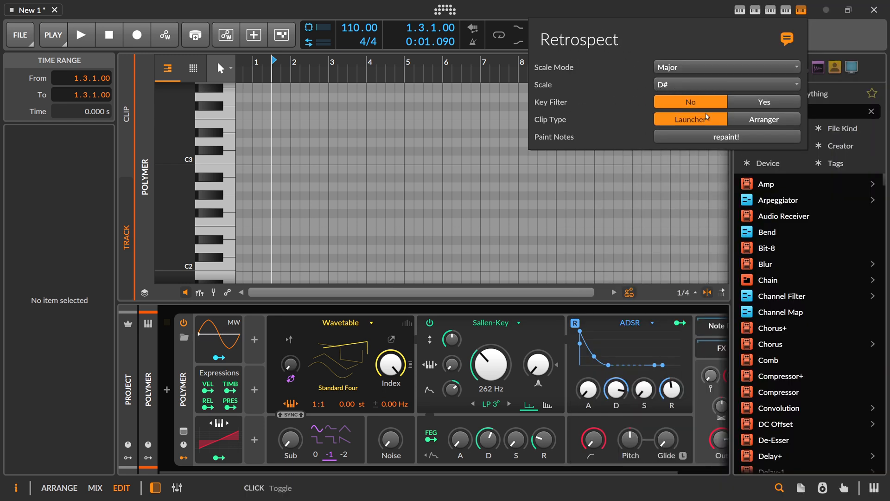
{"action": "left_click", "coordinate": [763, 102]}
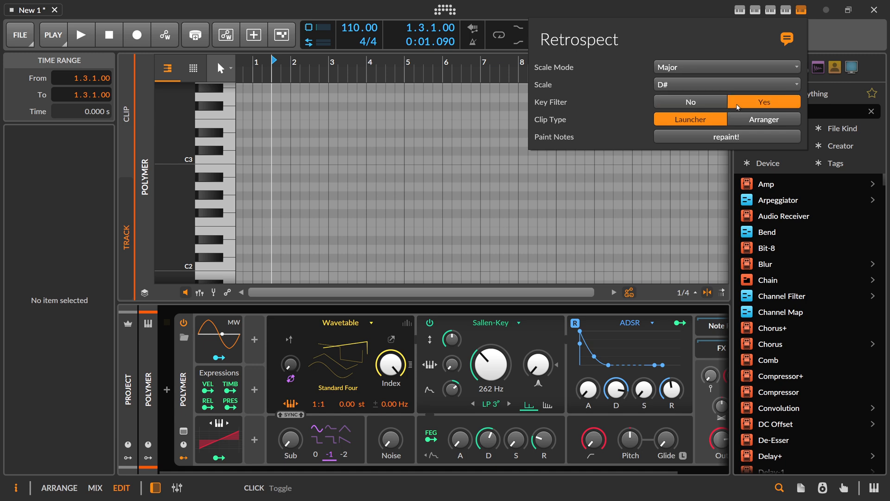
{"action": "left_click", "coordinate": [689, 102]}
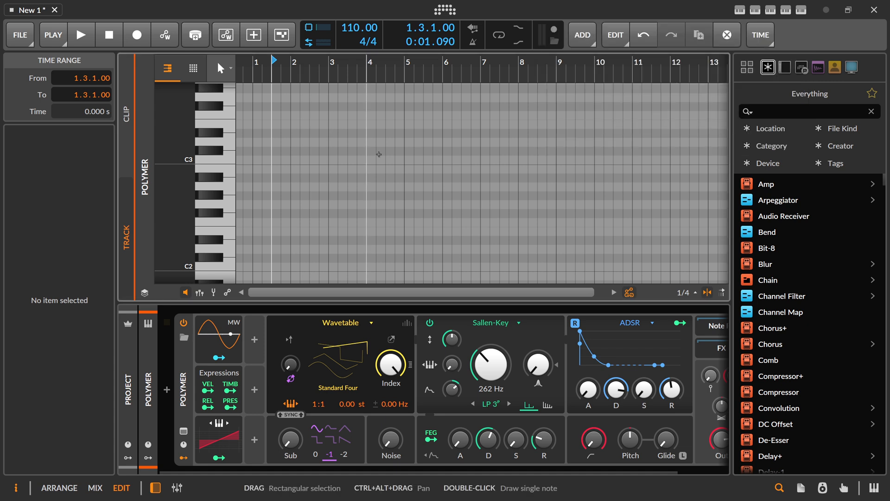
Switch Retrospect's key filter to Yes and close its popup
{"action": "left_click", "coordinate": [801, 10]}
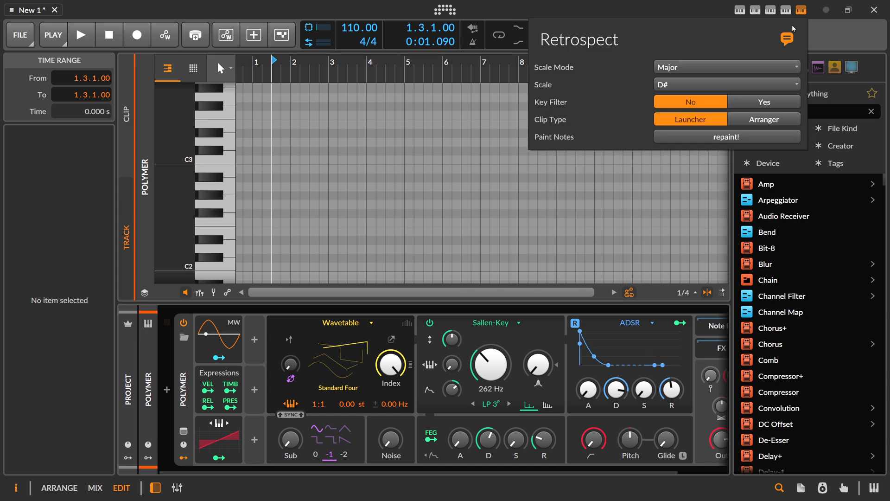
{"action": "left_click", "coordinate": [763, 102]}
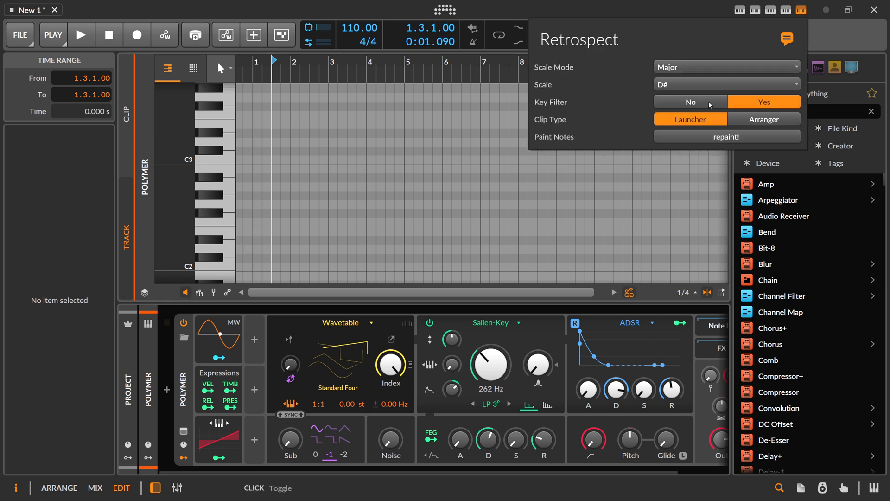
{"action": "left_click", "coordinate": [690, 102]}
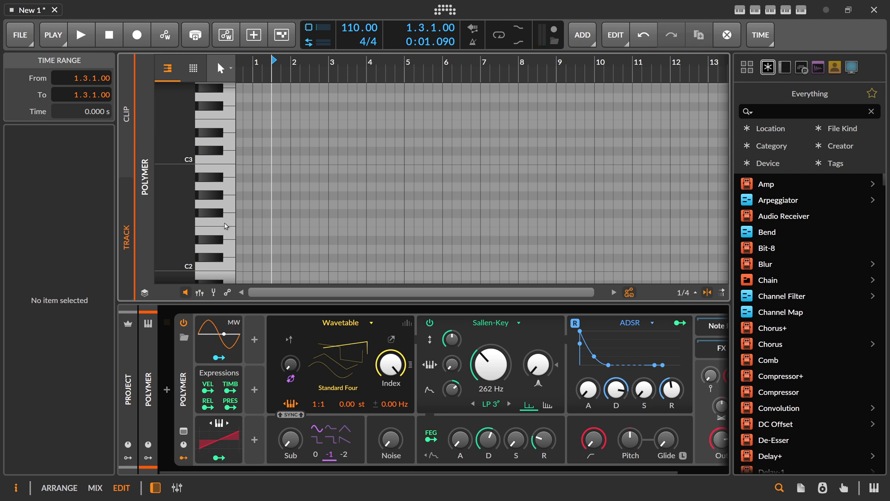
Record a Polymer #1 clip of nine played notes on the Polymer track
{"action": "left_click", "coordinate": [216, 203]}
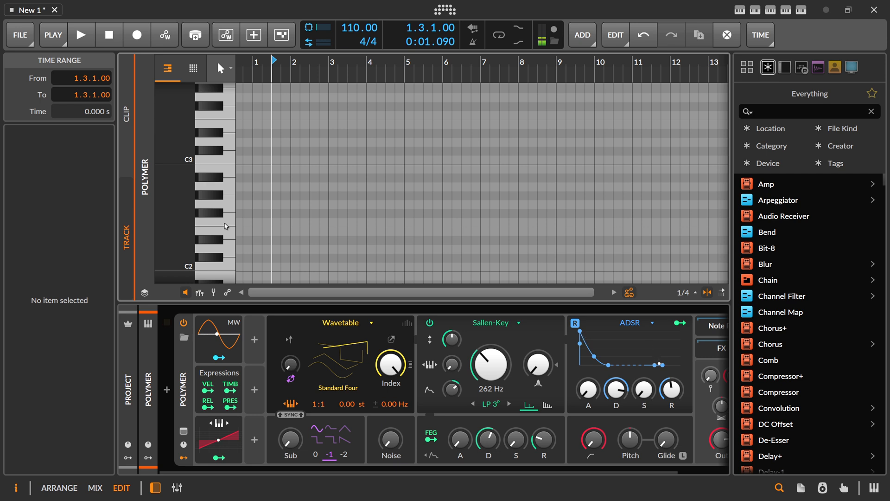
{"action": "left_click", "coordinate": [213, 204]}
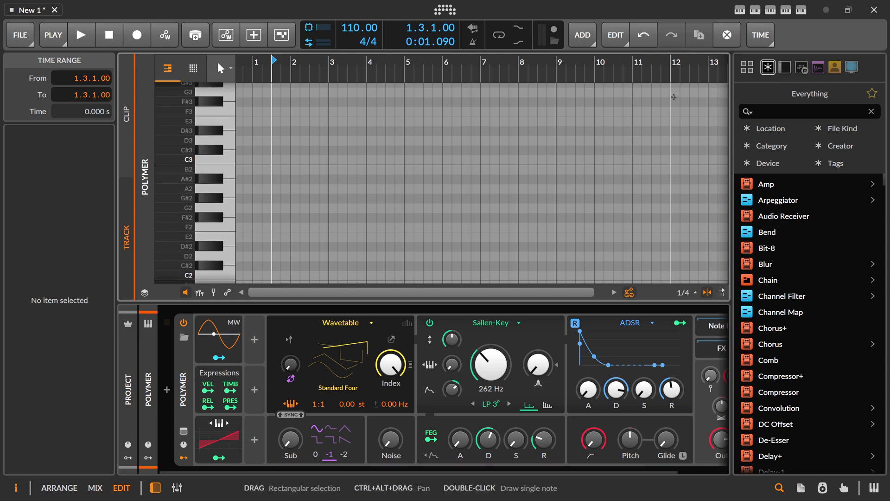
{"action": "left_click", "coordinate": [80, 34]}
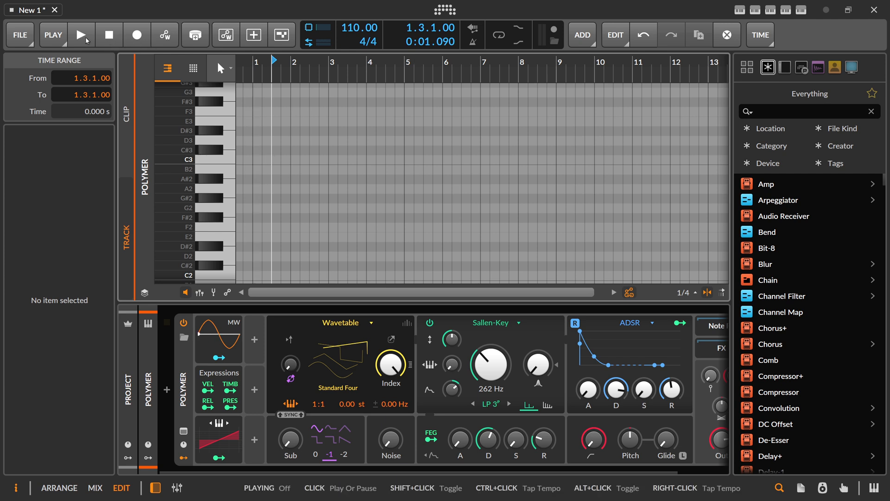
{"action": "left_click", "coordinate": [136, 34]}
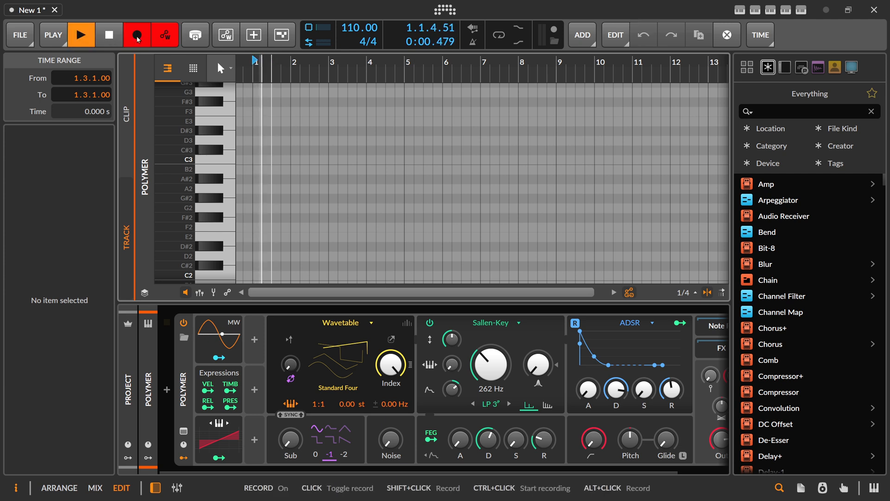
{"action": "left_click", "coordinate": [80, 34]}
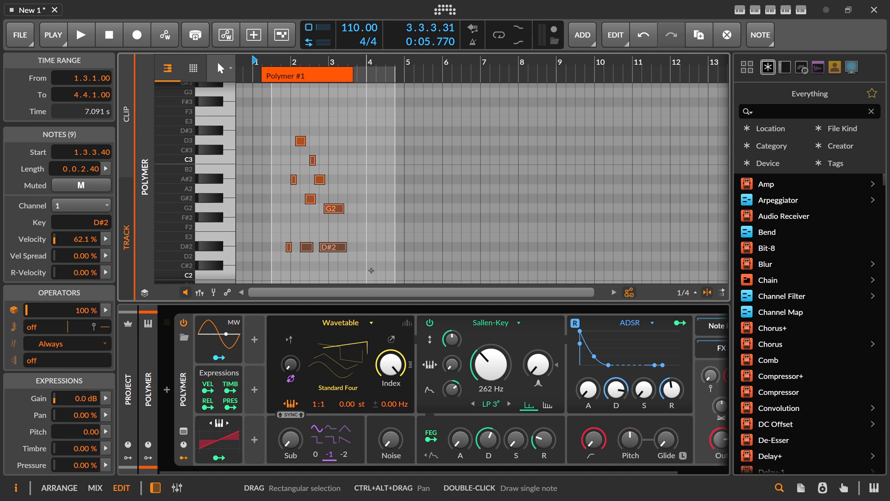
{"action": "mouse_move", "coordinate": [298, 216]}
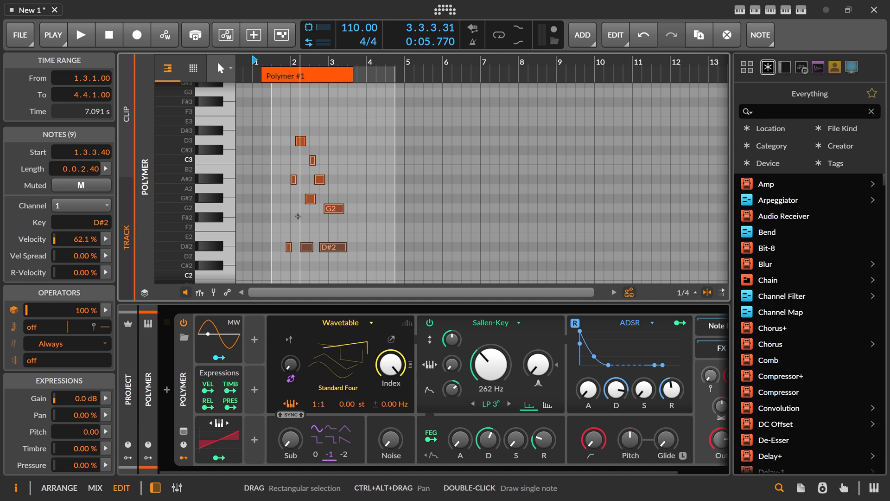
Choose a minor scale mode so Retrospect inserts a D# Minor Key Filter before Polymer
{"action": "left_click", "coordinate": [800, 10]}
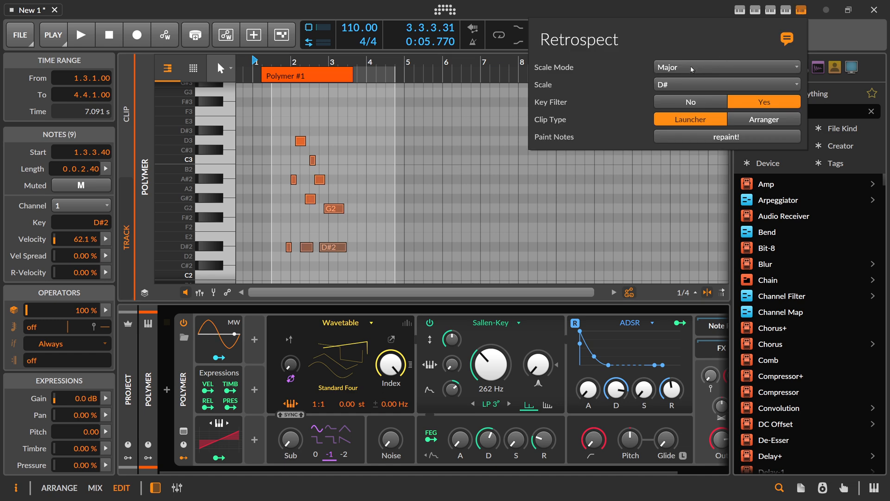
{"action": "left_click", "coordinate": [726, 67]}
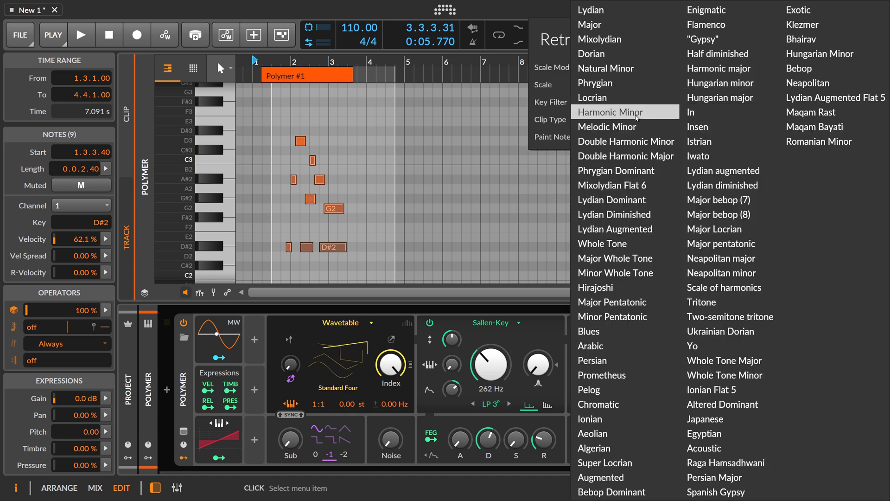
{"action": "mouse_move", "coordinate": [611, 199]}
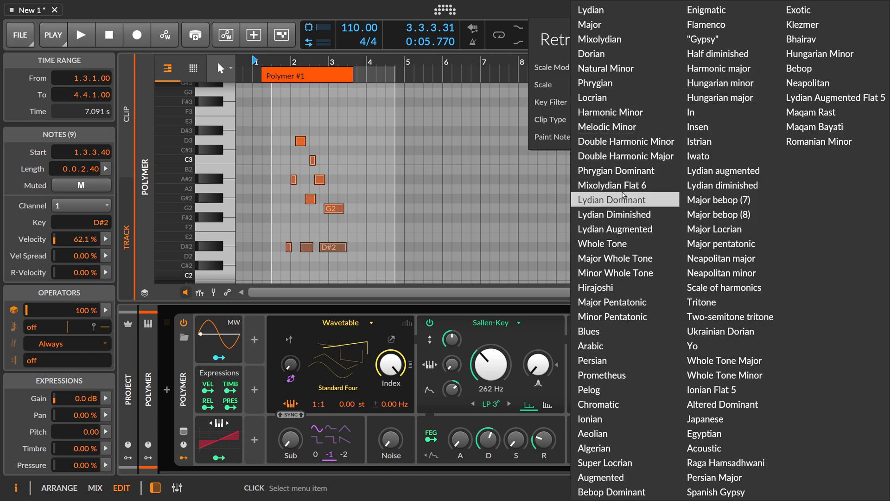
{"action": "mouse_move", "coordinate": [612, 186]}
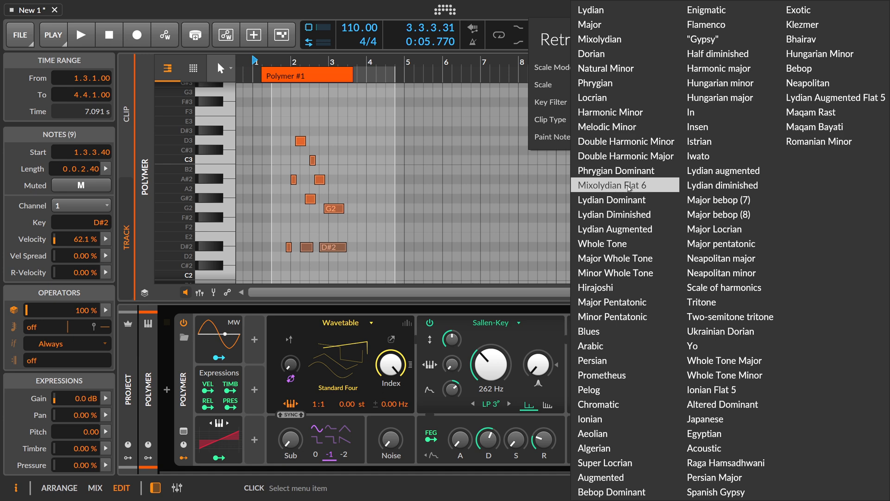
{"action": "mouse_move", "coordinate": [606, 126]}
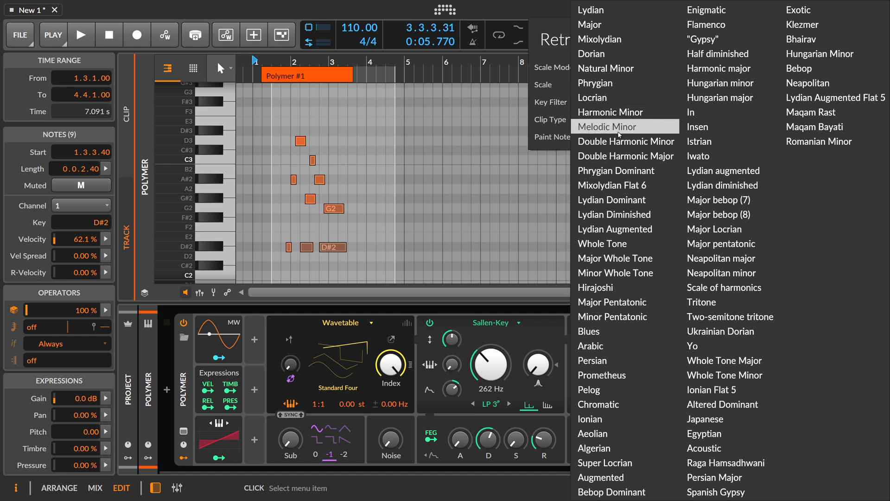
{"action": "left_click", "coordinate": [612, 186]}
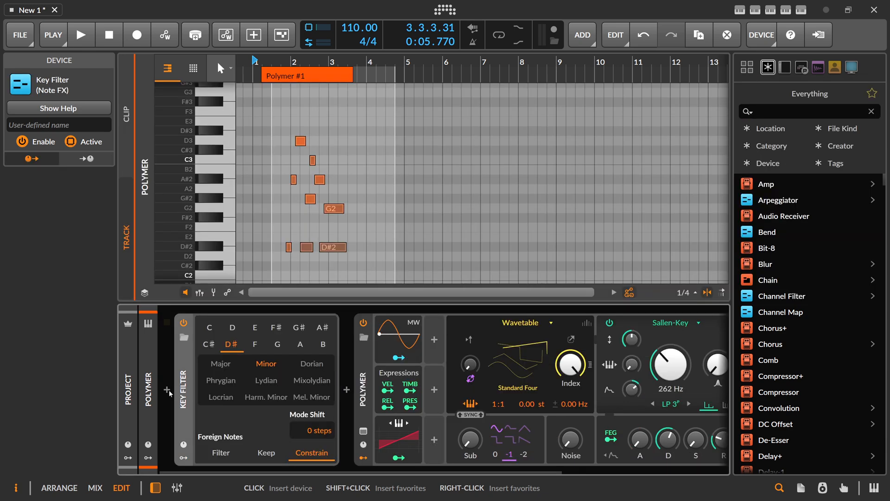
{"action": "mouse_move", "coordinate": [290, 387]}
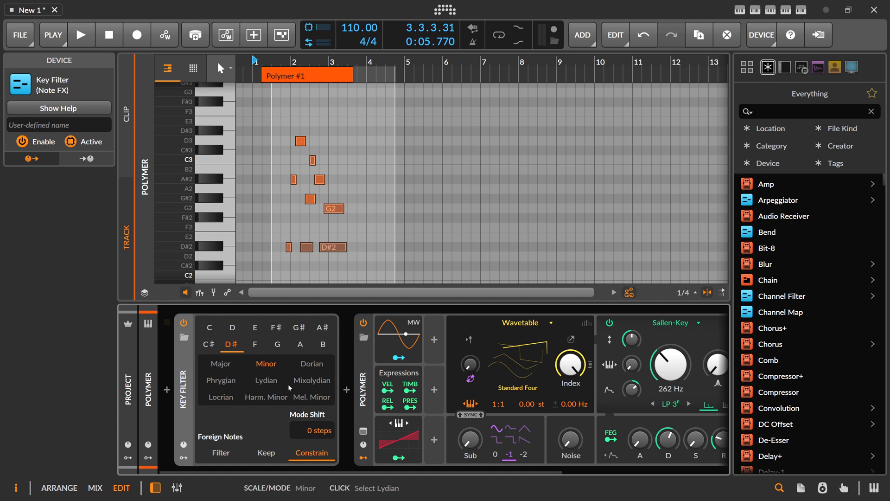
{"action": "mouse_move", "coordinate": [254, 382]}
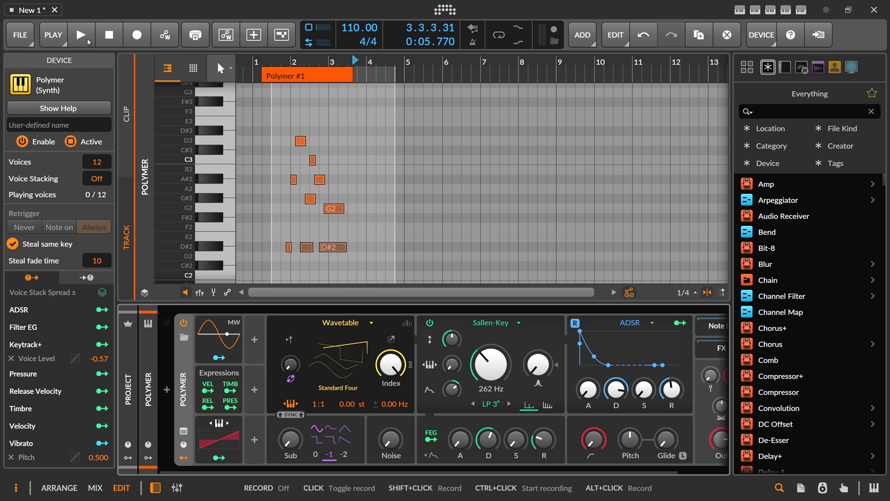
Record a second take as a new clip after the first, then stop
{"action": "left_click", "coordinate": [136, 35]}
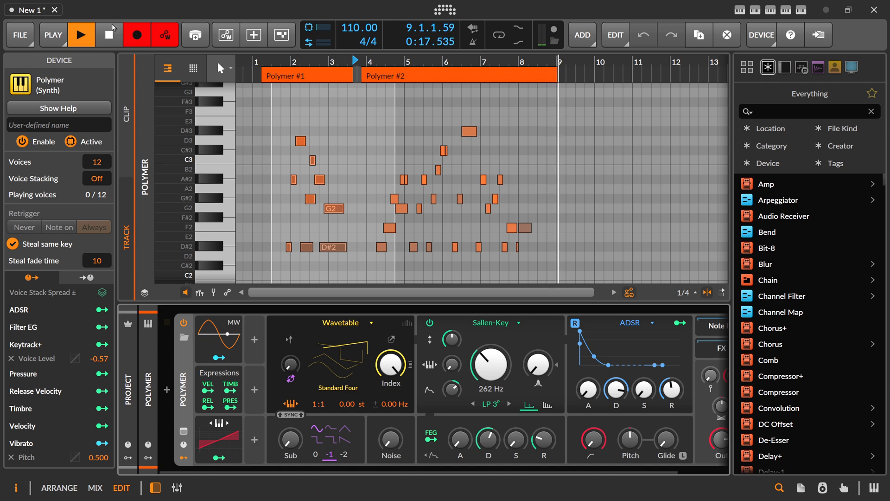
{"action": "left_click", "coordinate": [110, 34]}
{"action": "type", "text": "p"}
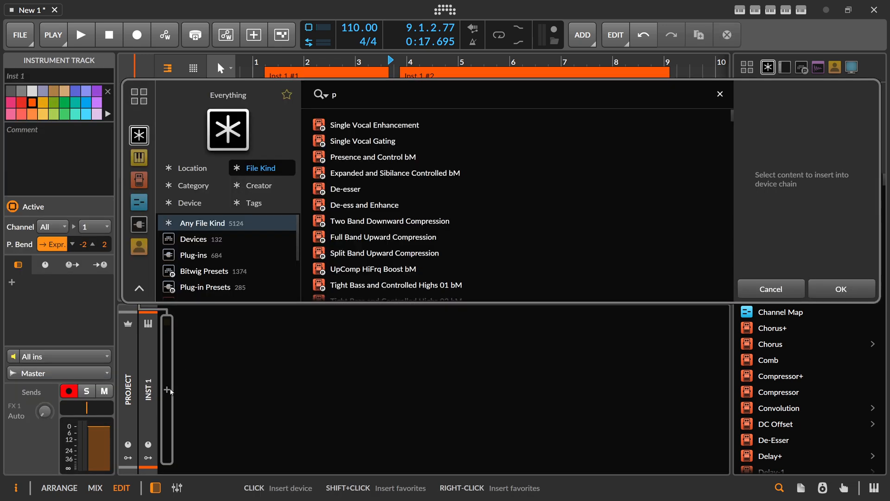
Load Pianoteq, set Retrospect's scale mode to Hungarian minor and toggle the key filter
{"action": "type", "text": "ianoteq"}
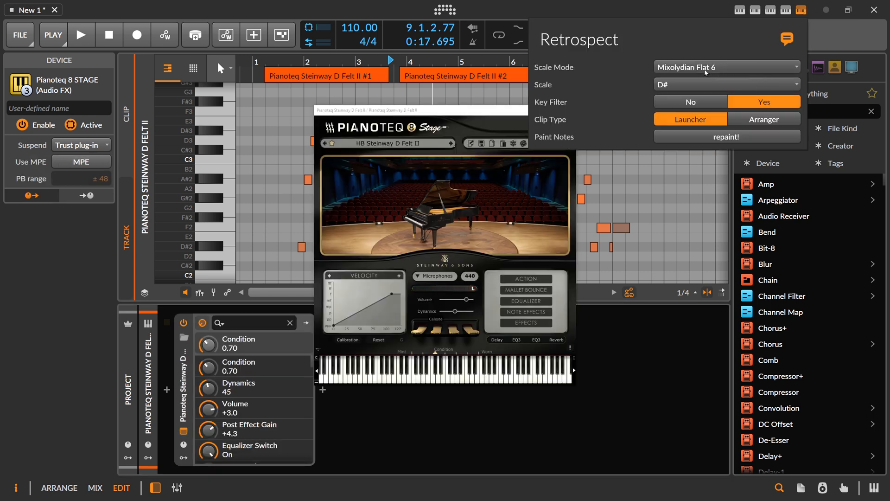
{"action": "left_click", "coordinate": [727, 67]}
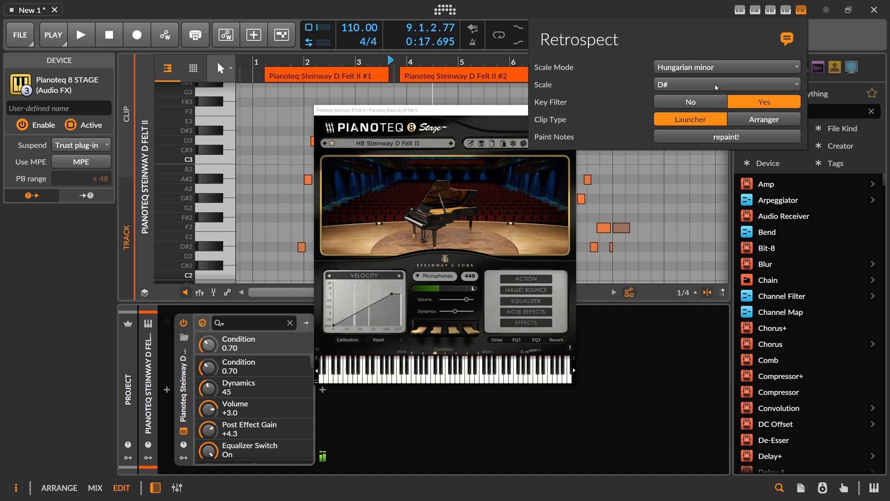
{"action": "left_click", "coordinate": [457, 372]}
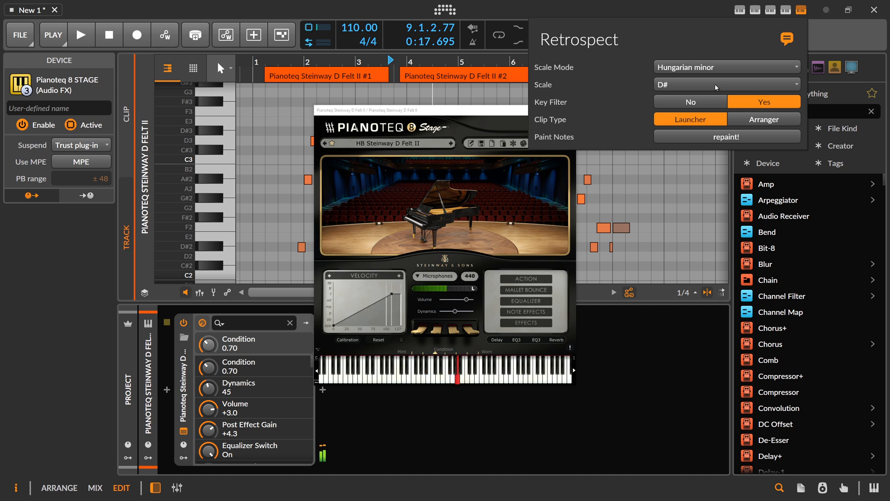
{"action": "left_click", "coordinate": [690, 102]}
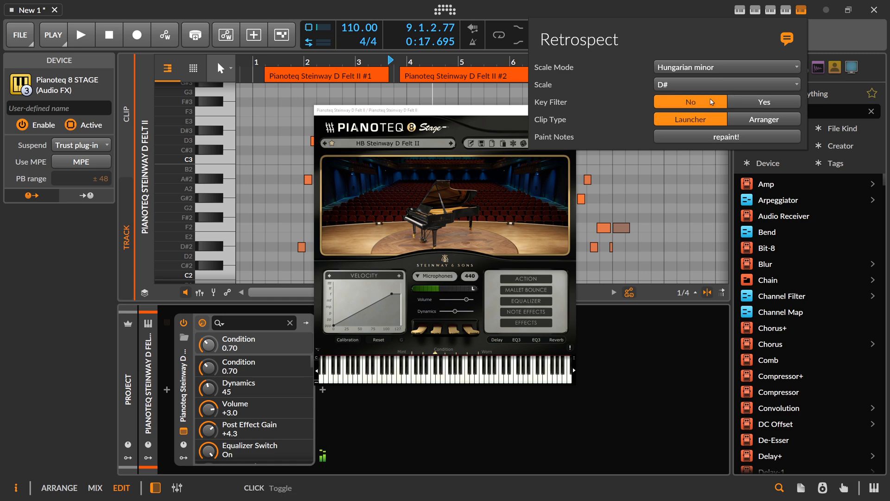
{"action": "left_click", "coordinate": [763, 101]}
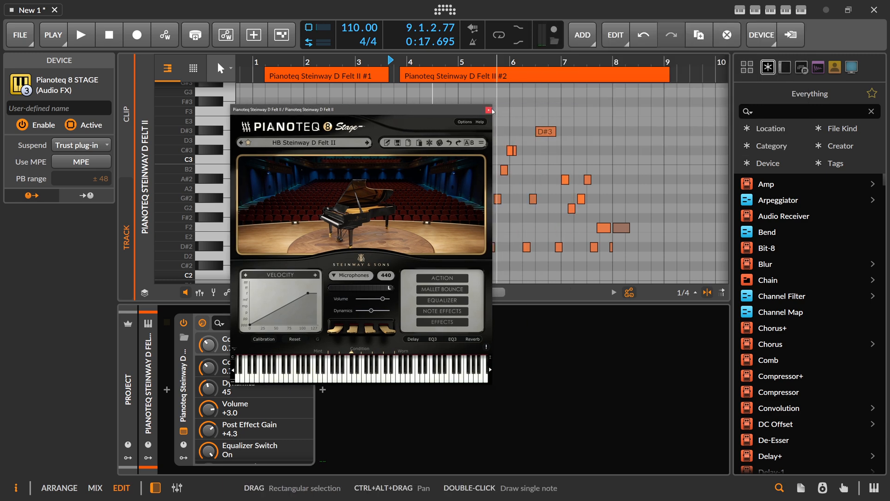
Switch to the project's arrangement overview showing the Pianoteq clips
{"action": "left_click", "coordinate": [489, 110]}
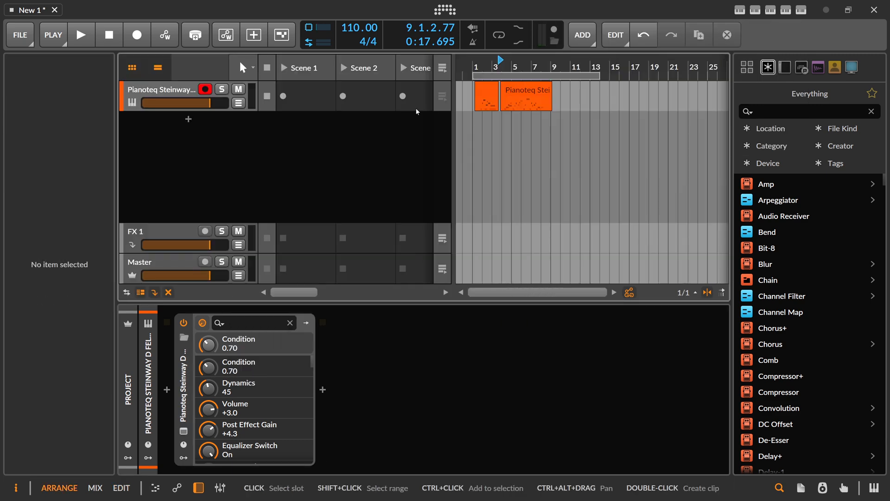
{"action": "mouse_move", "coordinate": [790, 11]}
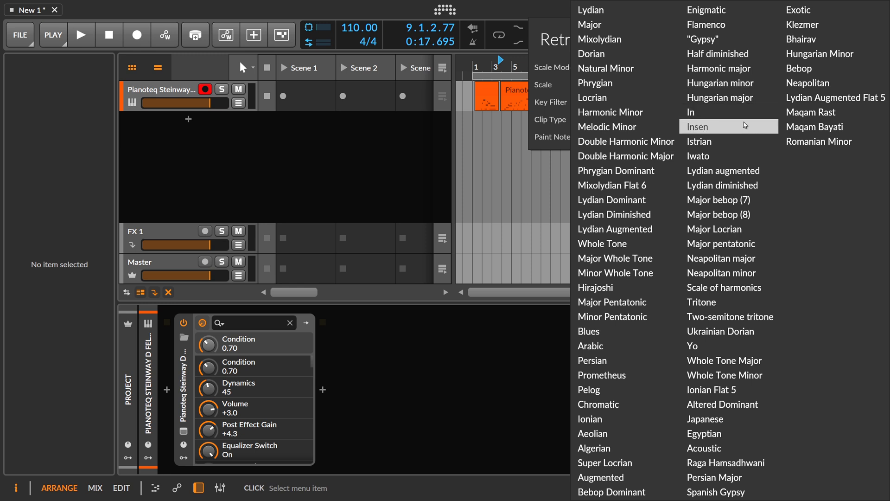
{"action": "mouse_move", "coordinate": [624, 287]}
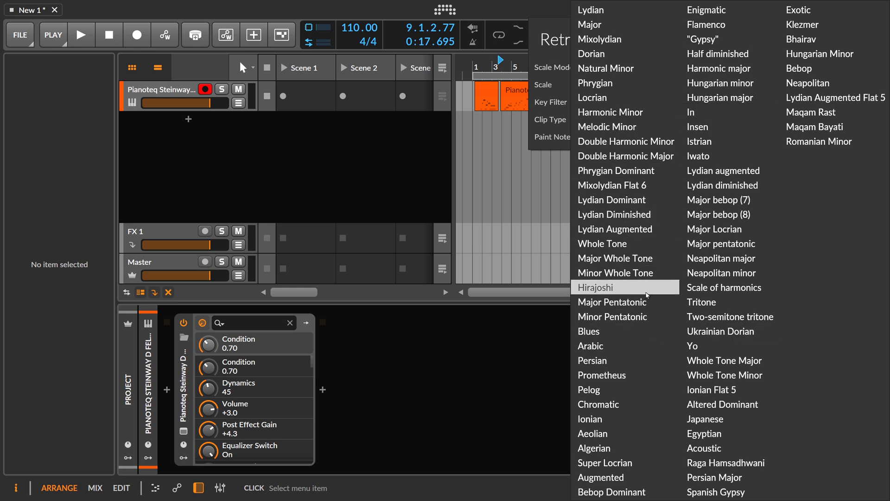
{"action": "mouse_move", "coordinate": [650, 294]}
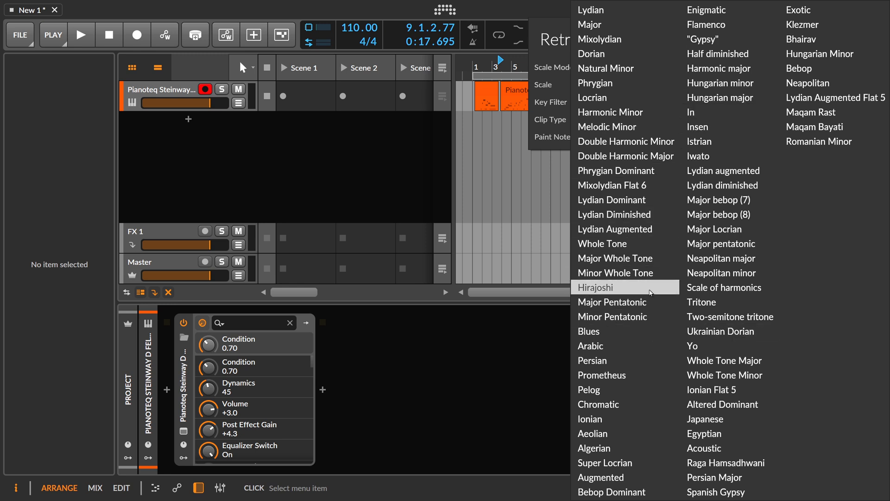
Dismiss the Scale Mode dropdown, keeping Hungarian minor selected
{"action": "left_click", "coordinate": [413, 157]}
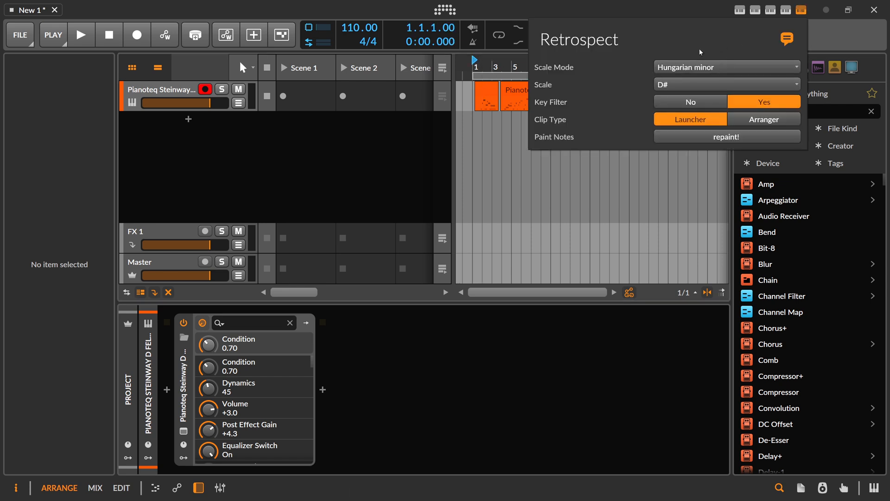
{"action": "mouse_move", "coordinate": [697, 37]}
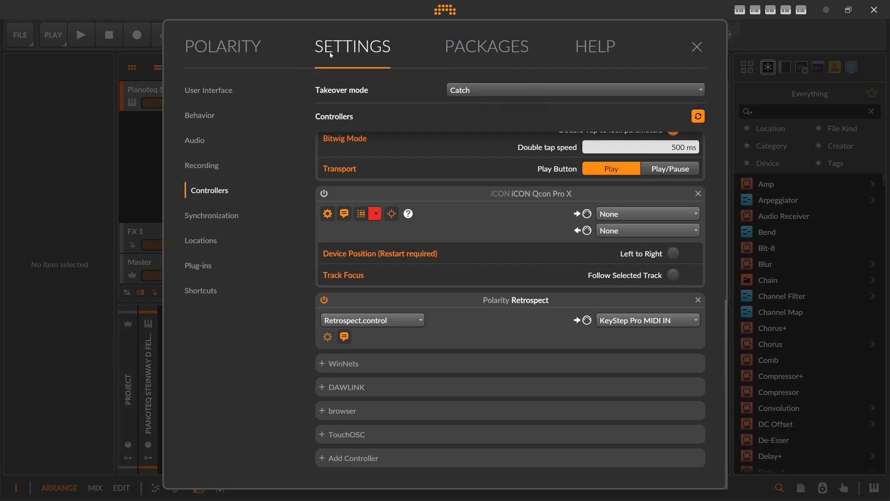
Show the Locations settings page with the My Controller Scripts path
{"action": "left_click", "coordinate": [206, 240]}
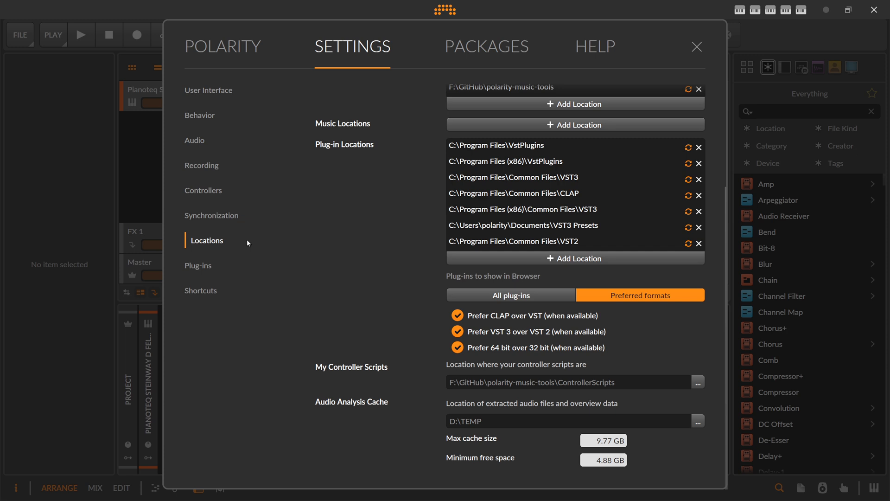
{"action": "mouse_move", "coordinate": [384, 372]}
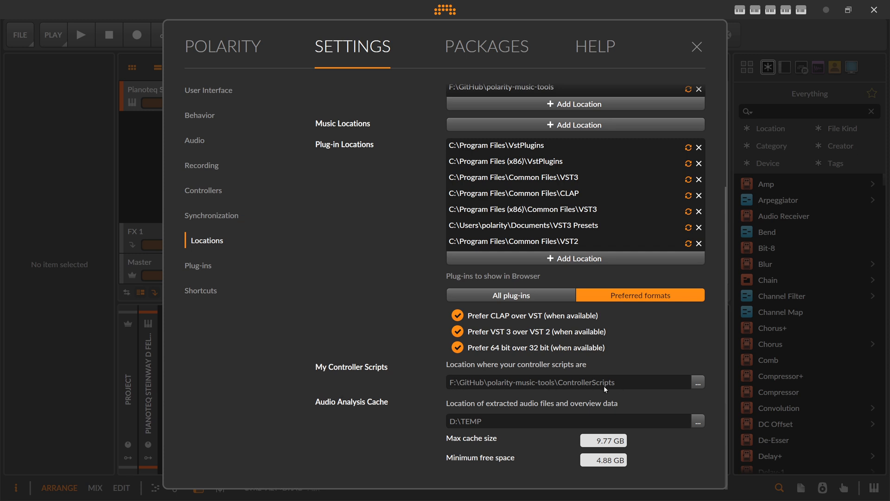
{"action": "mouse_move", "coordinate": [514, 387]}
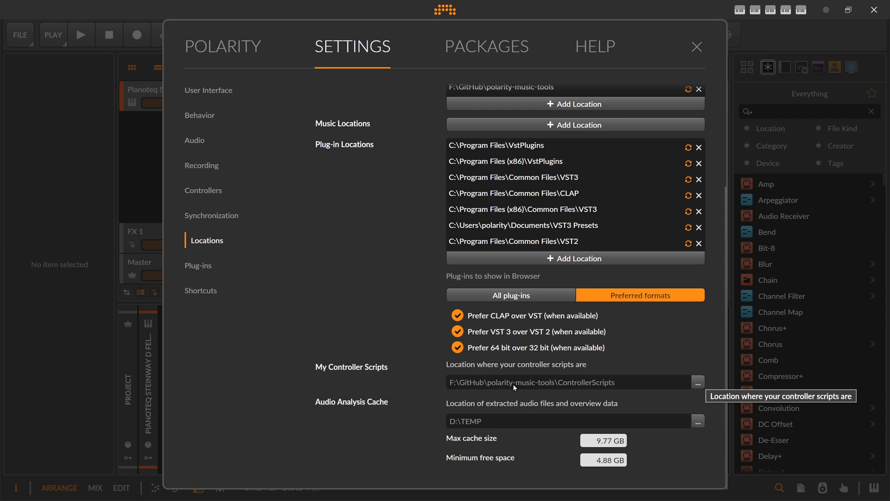
{"action": "mouse_move", "coordinate": [514, 388]}
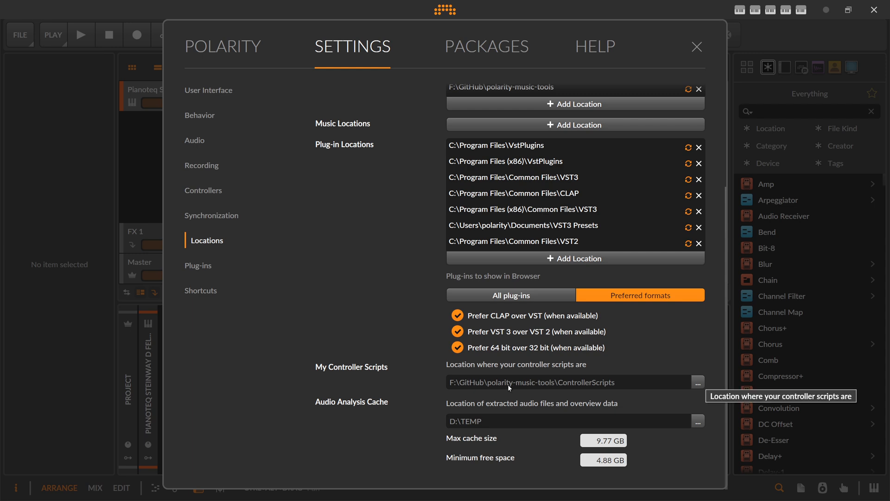
{"action": "mouse_move", "coordinate": [578, 386]}
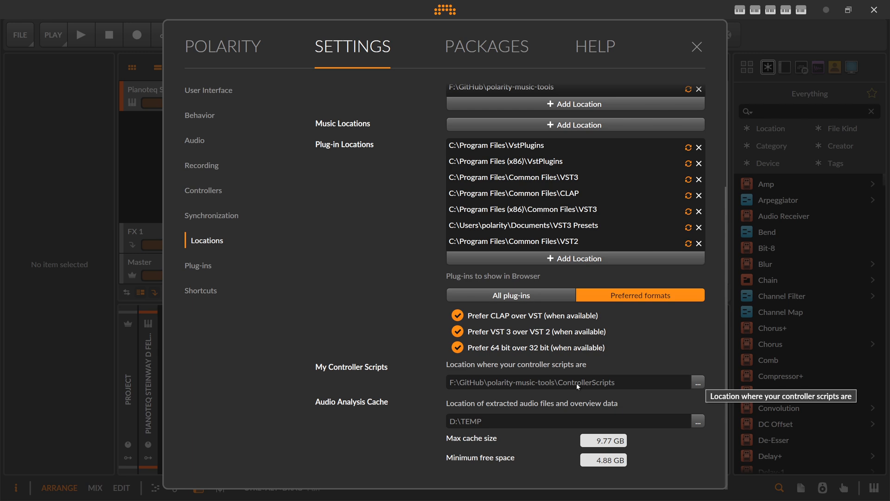
{"action": "mouse_move", "coordinate": [213, 181]}
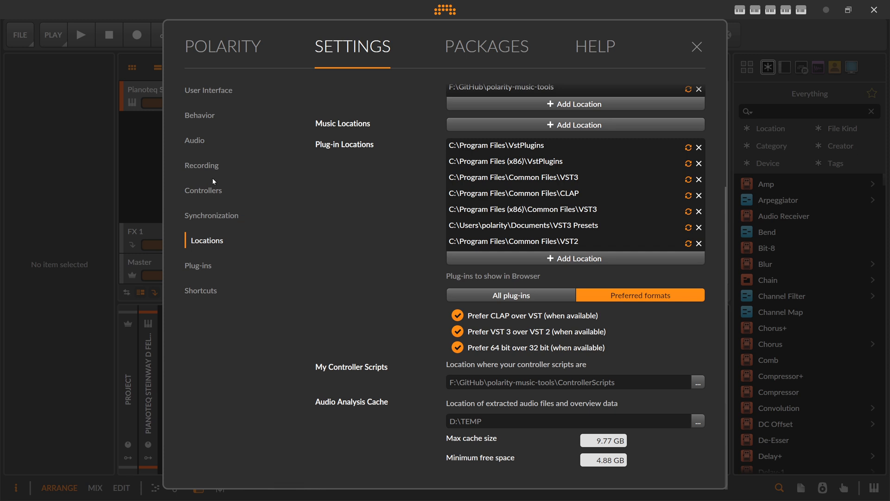
Remove the Retrospect controller and re-add Polarity's Retrospect script
{"action": "left_click", "coordinate": [203, 190]}
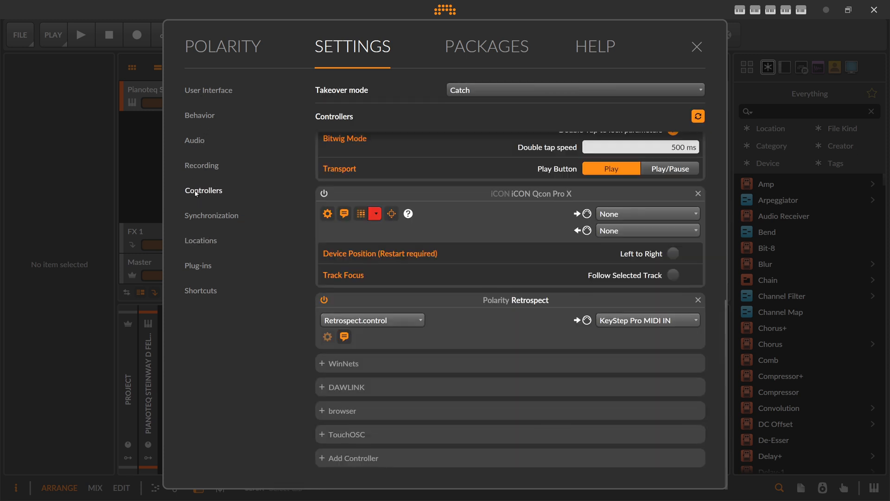
{"action": "left_click", "coordinate": [203, 190]}
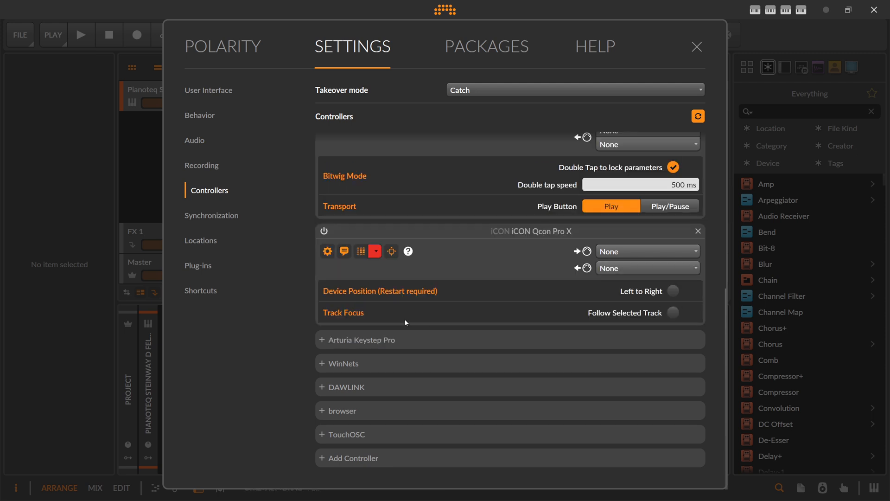
{"action": "mouse_move", "coordinate": [334, 462]}
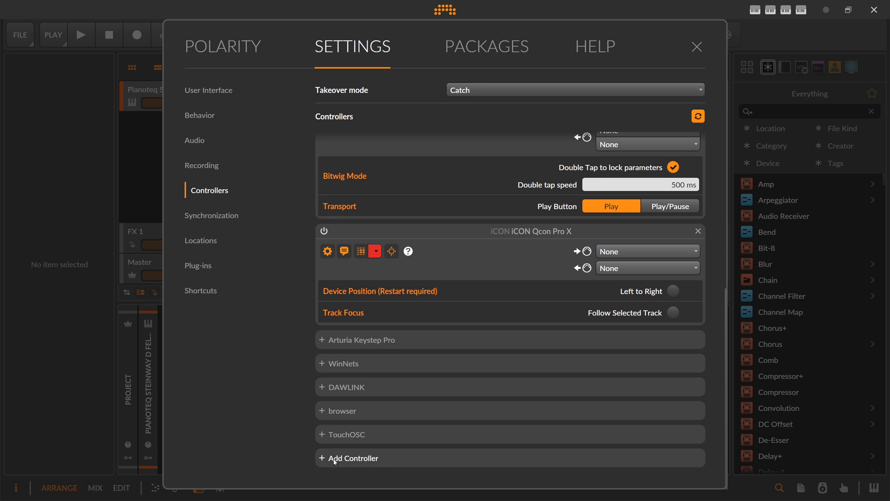
{"action": "left_click", "coordinate": [355, 458]}
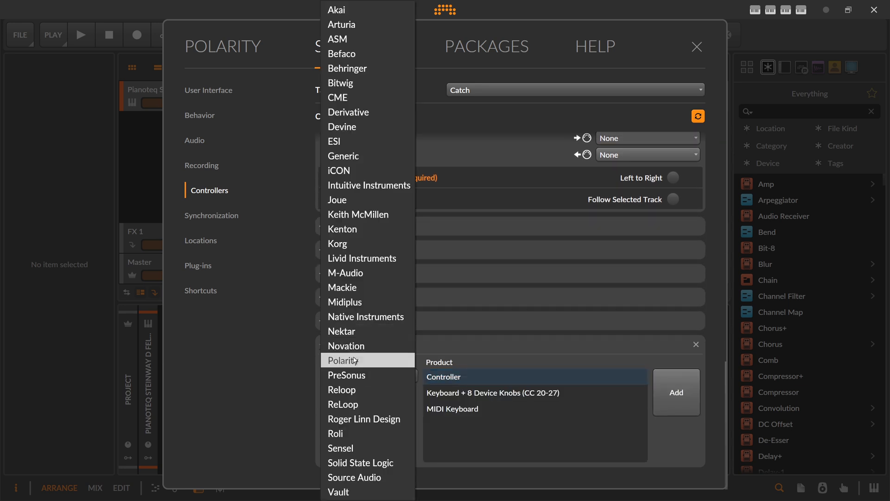
{"action": "left_click", "coordinate": [355, 360]}
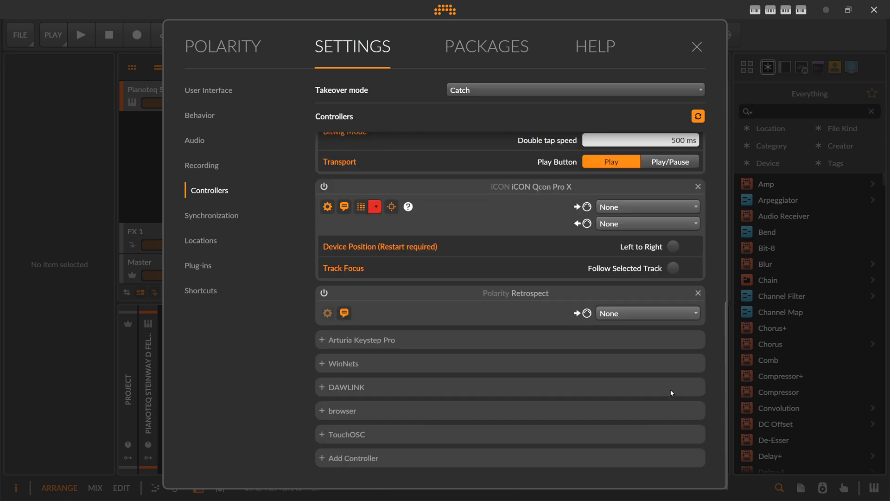
Assign KeyStep Pro MIDI IN as Retrospect's input
{"action": "left_click", "coordinate": [647, 312]}
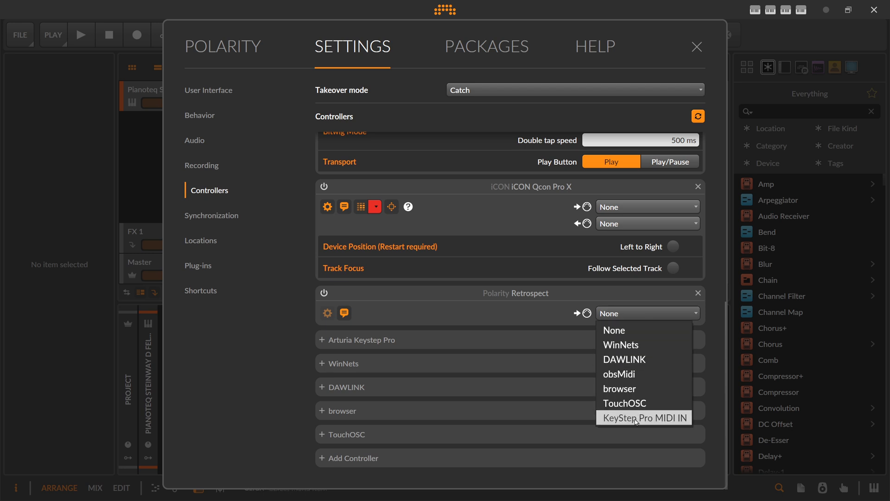
{"action": "left_click", "coordinate": [645, 418]}
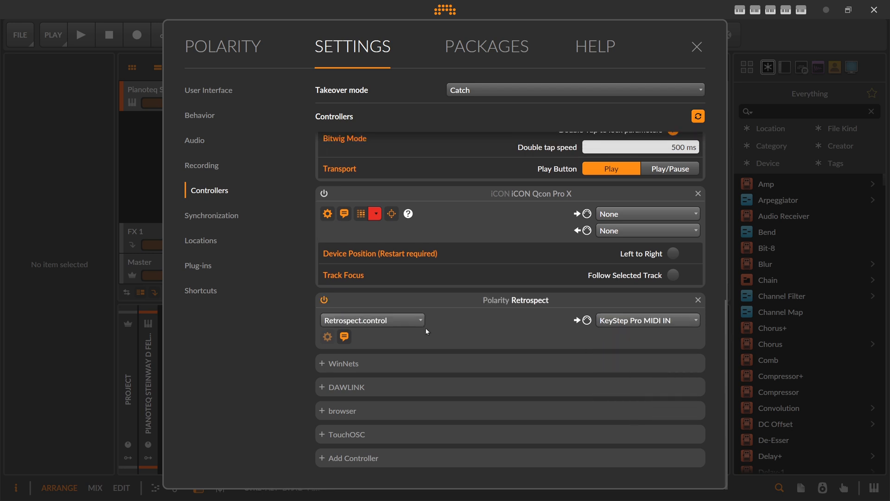
{"action": "mouse_move", "coordinate": [444, 307]}
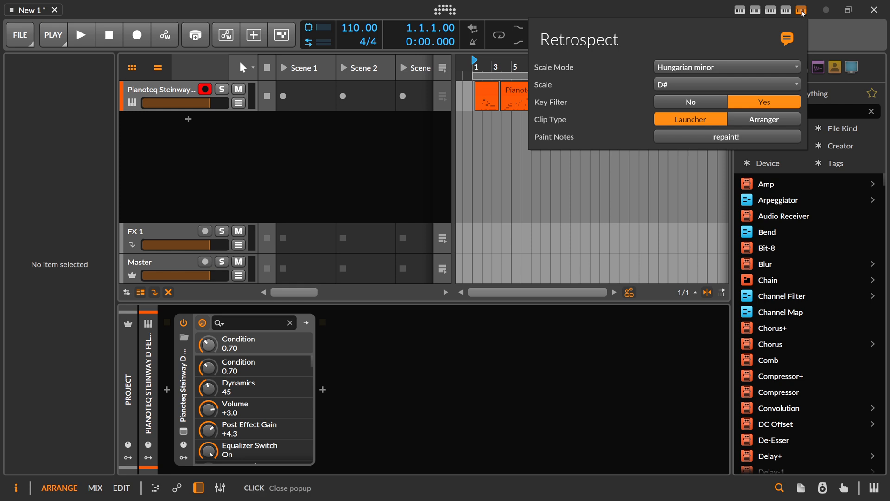
{"action": "mouse_move", "coordinate": [801, 13]}
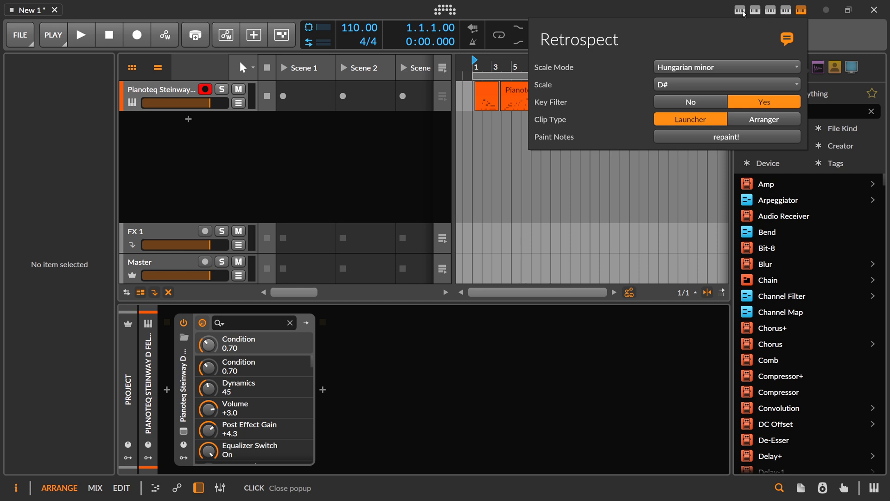
{"action": "mouse_move", "coordinate": [780, 24]}
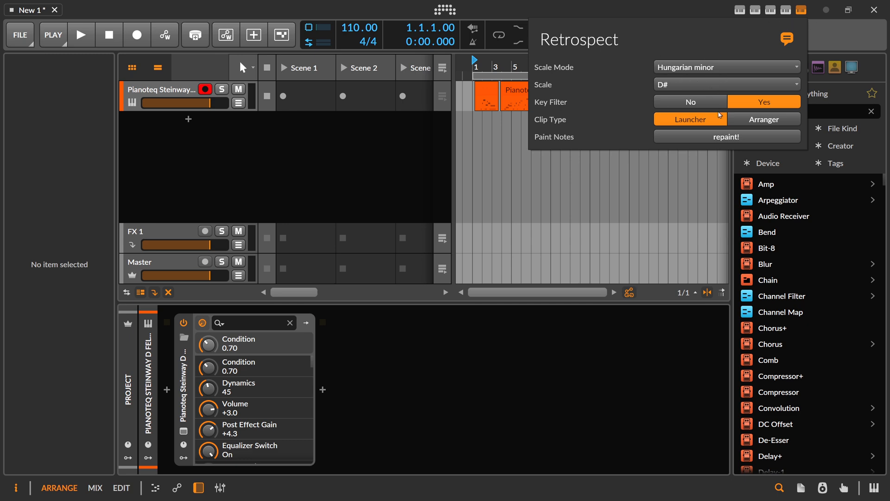
{"action": "mouse_move", "coordinate": [690, 105]}
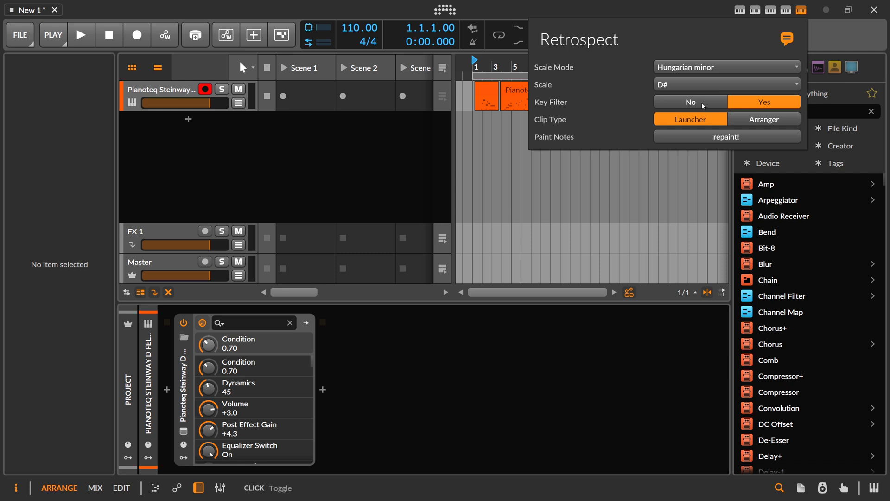
Turn Retrospect's key filter off and set scale mode to Natural Minor on D#
{"action": "left_click", "coordinate": [690, 102]}
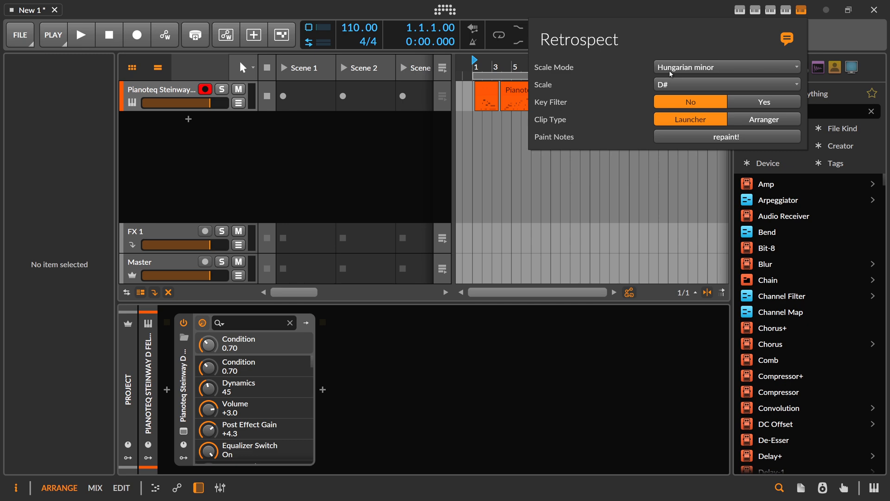
{"action": "left_click", "coordinate": [727, 67]}
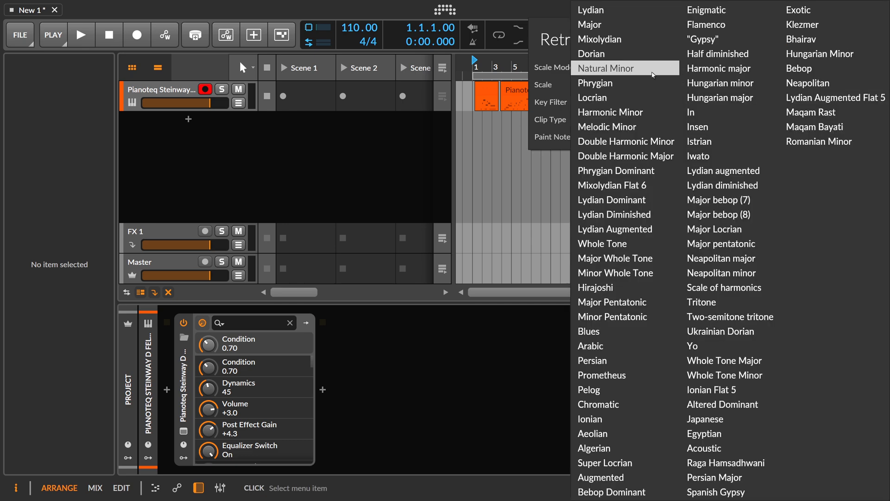
{"action": "left_click", "coordinate": [605, 67]}
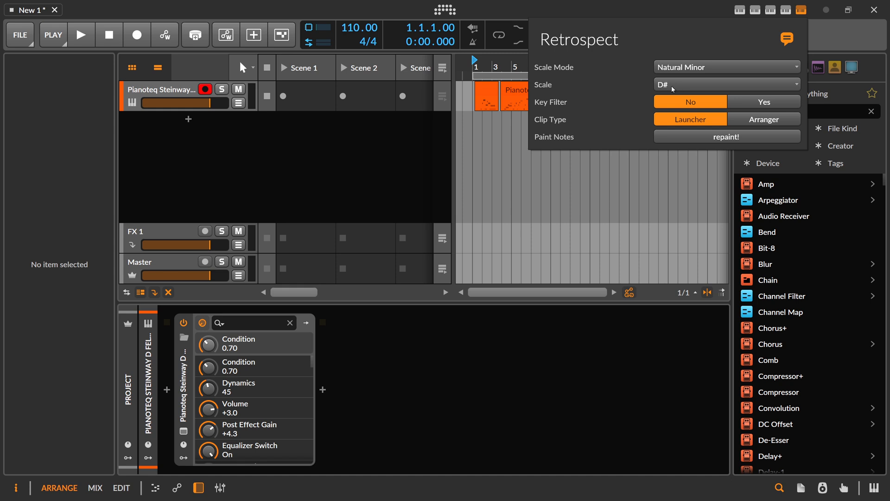